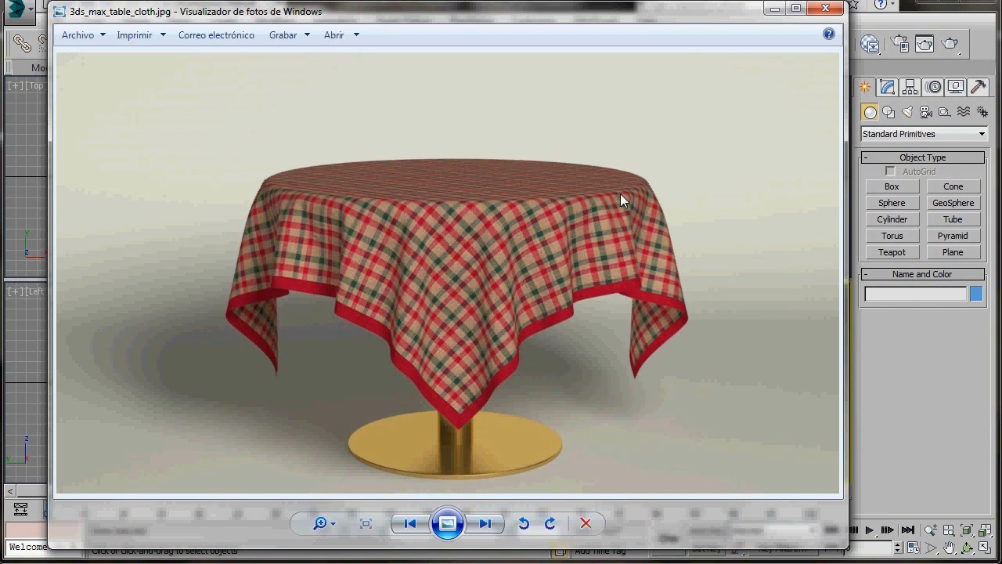
mouse_move(658, 279)
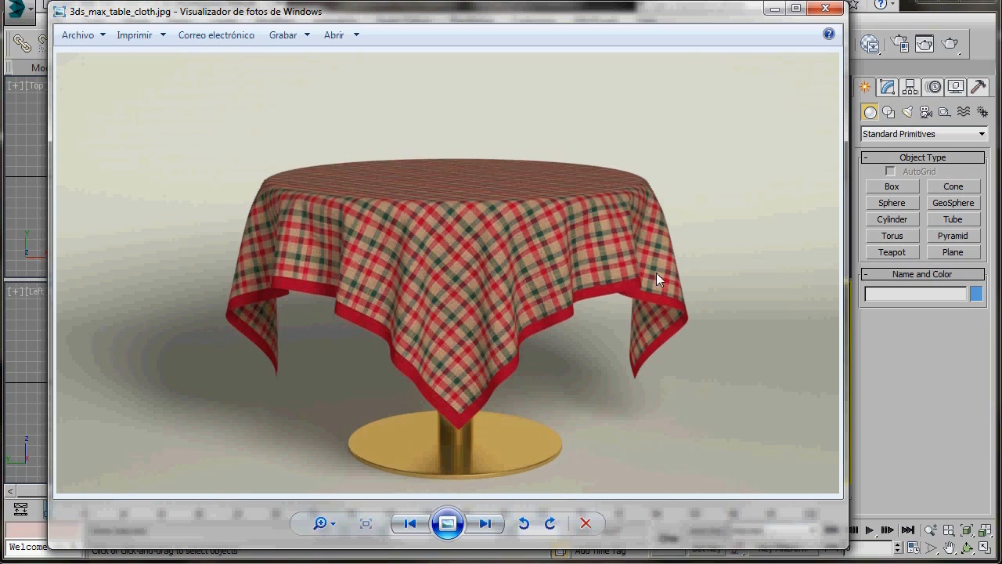
mouse_move(554, 219)
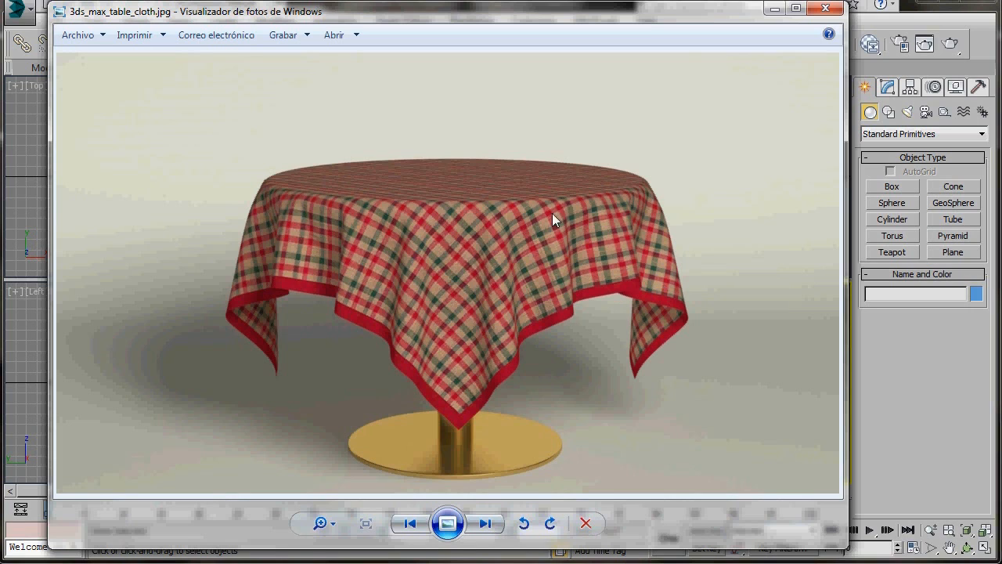
mouse_move(542, 456)
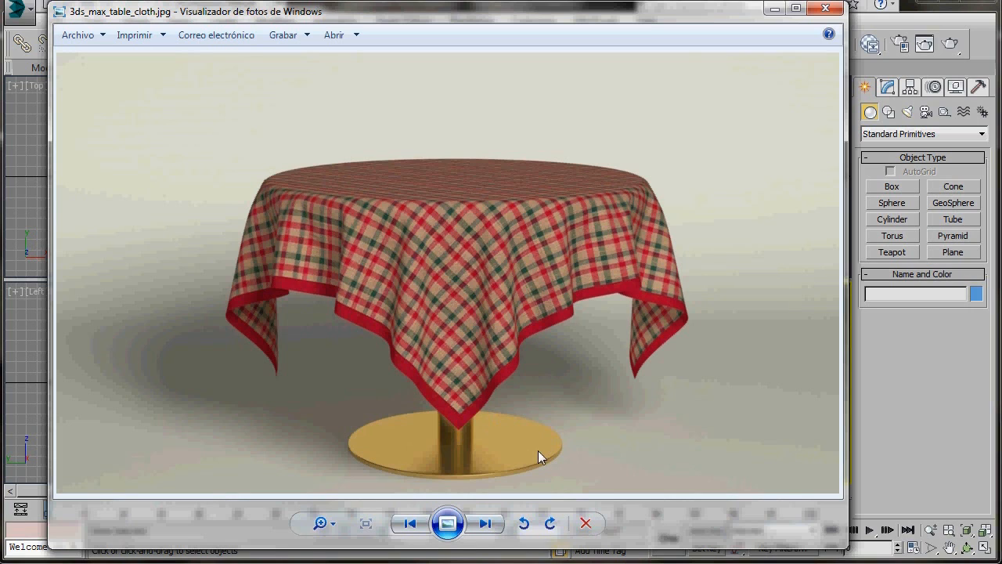
mouse_move(460, 434)
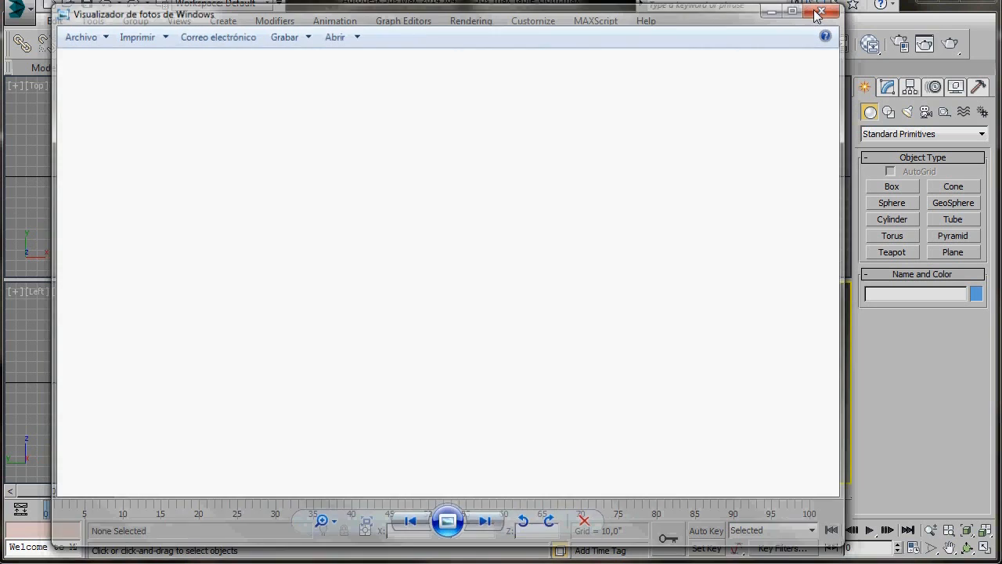
Close the reference image and set scene units to US Standard decimal inches
left_click(820, 12)
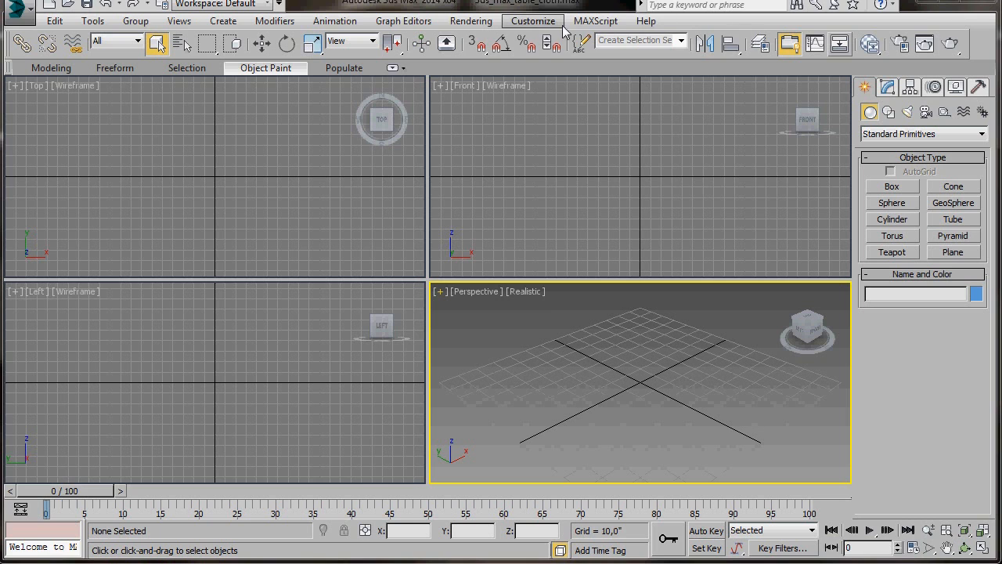
left_click(532, 20)
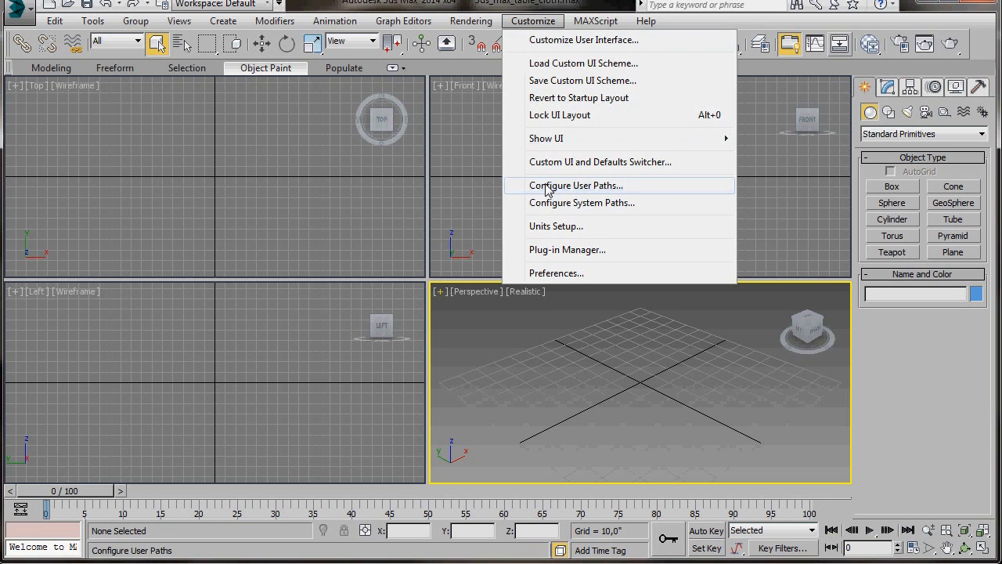
left_click(555, 226)
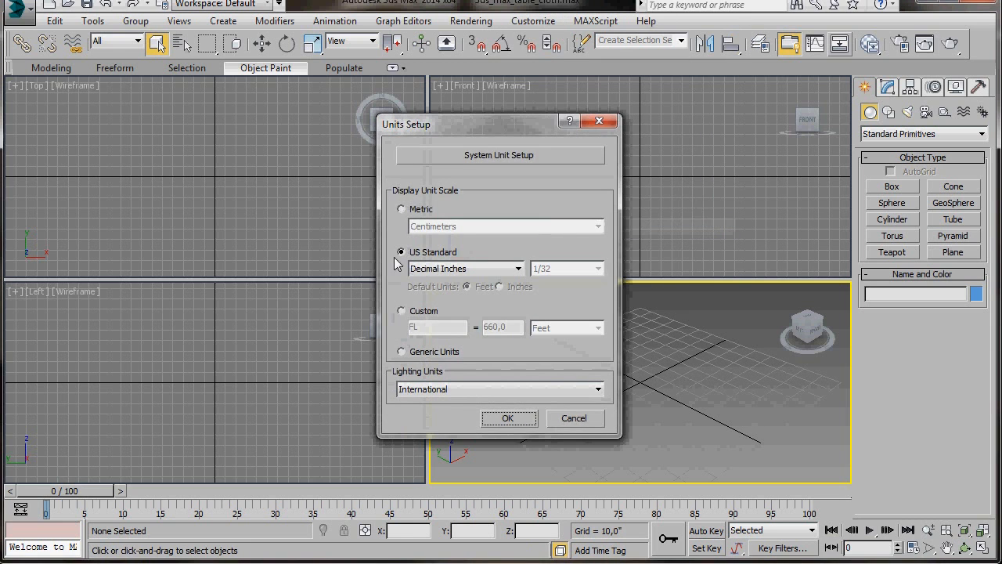
left_click(401, 251)
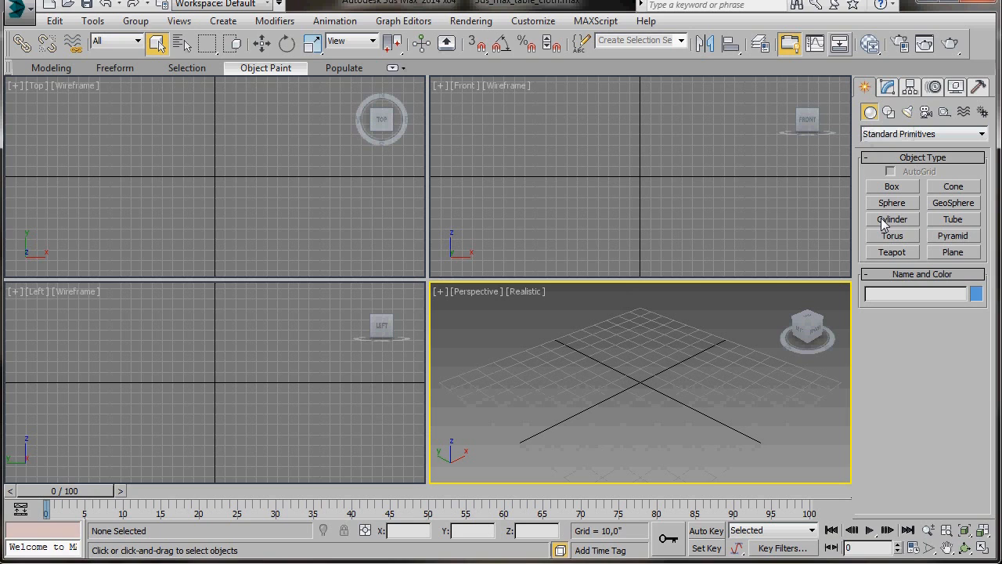
Create a cylinder with radius 12, height 0.5, 1 height segment and 2 cap segments
left_click(891, 220)
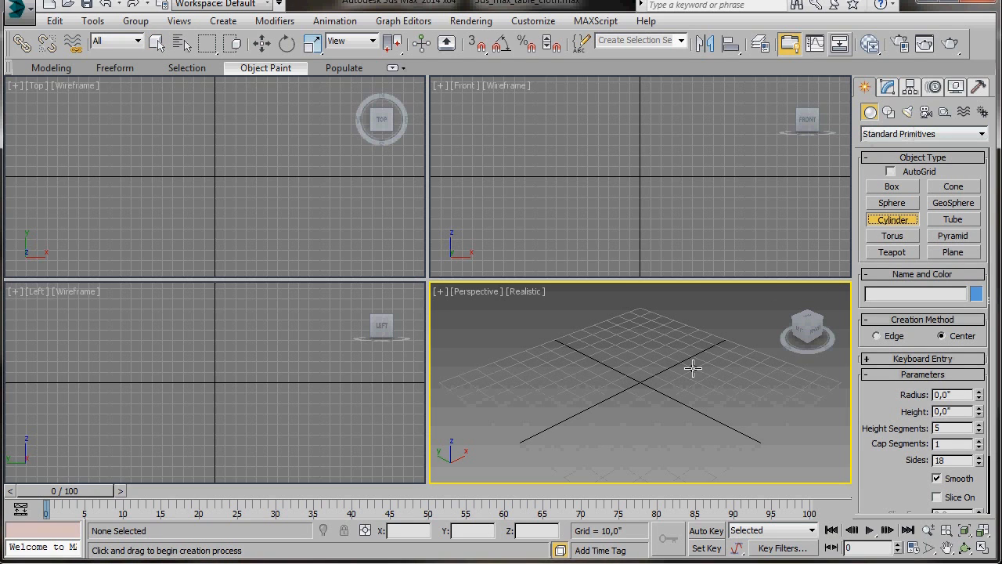
mouse_move(642, 384)
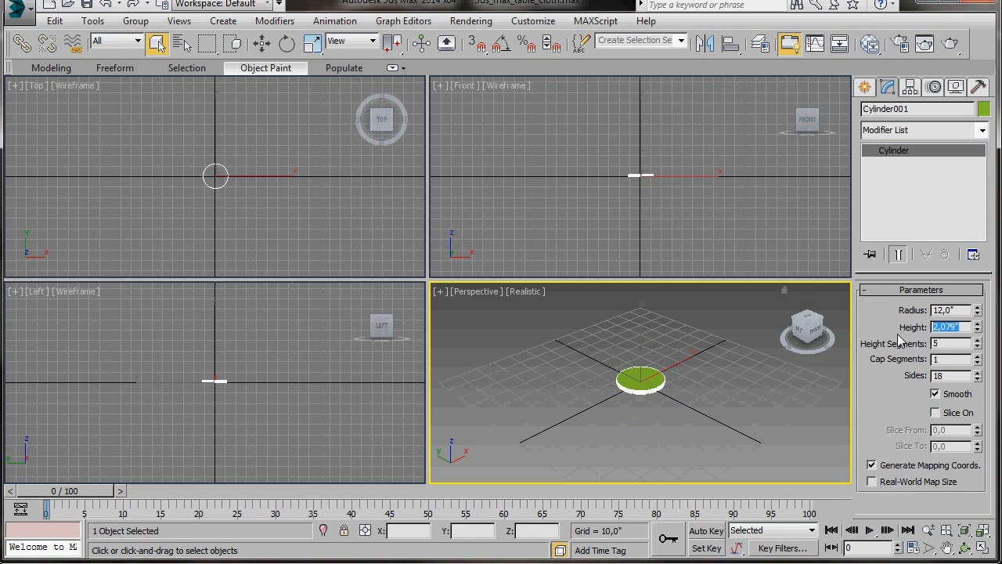
type("0,5\"")
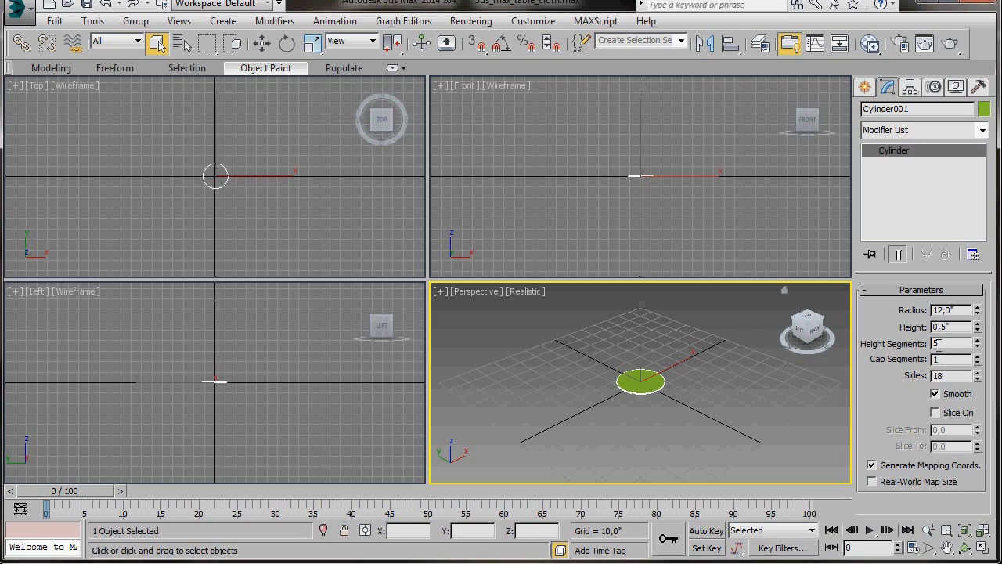
left_click(976, 347)
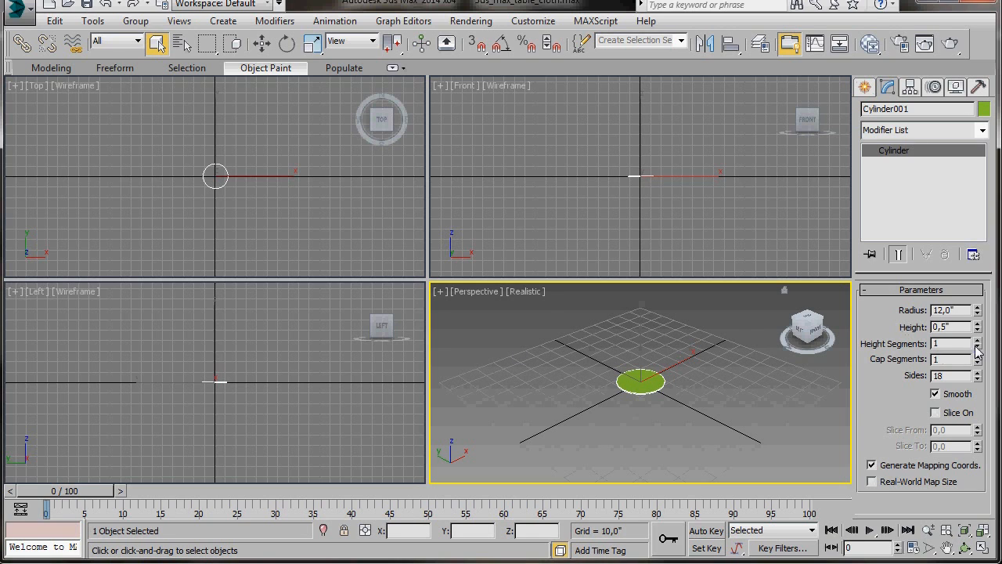
left_click(976, 356)
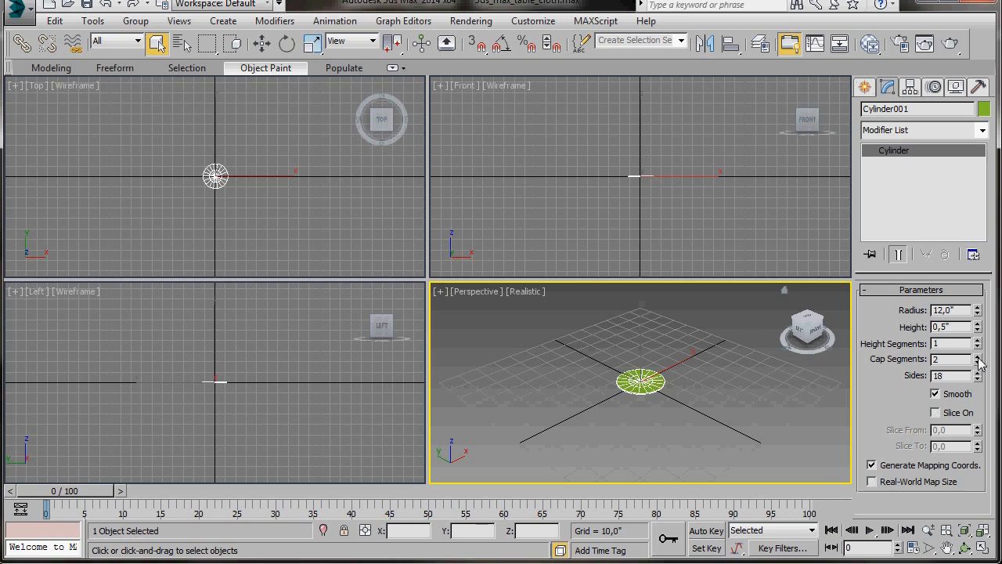
triple_click(947, 375)
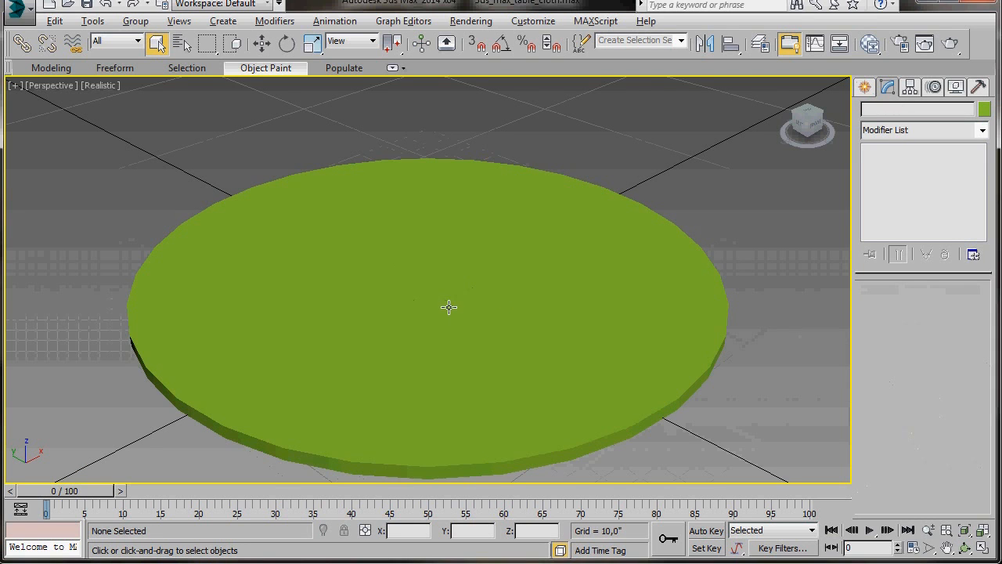
Convert the disc to Editable Poly and loop-select its top and bottom rim edges (64 edges)
left_click(446, 313)
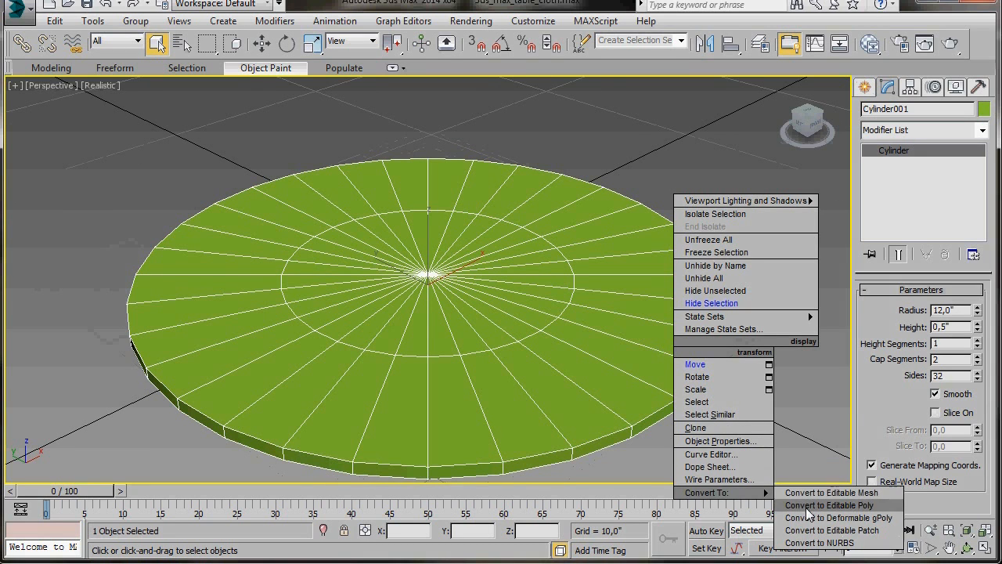
left_click(831, 505)
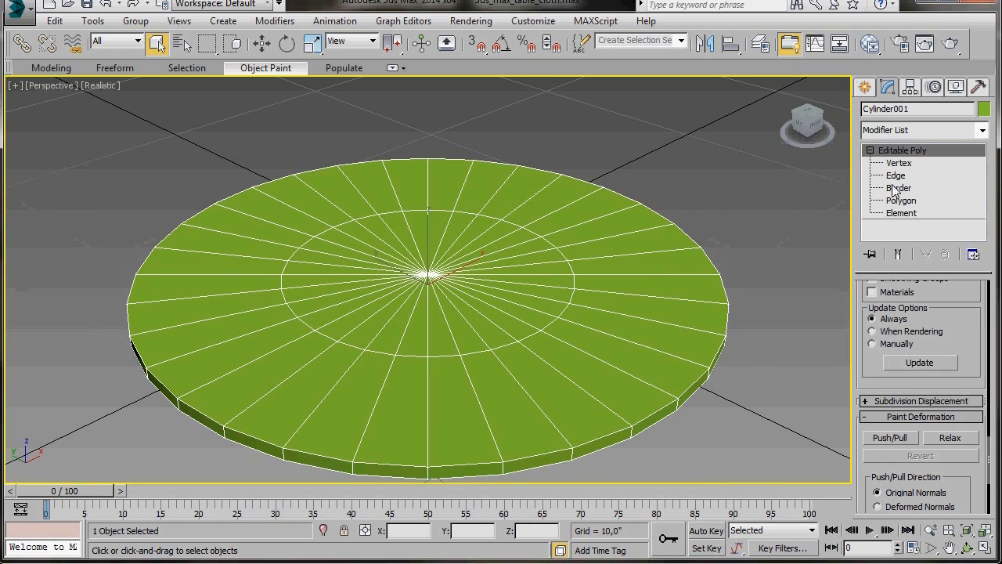
left_click(894, 175)
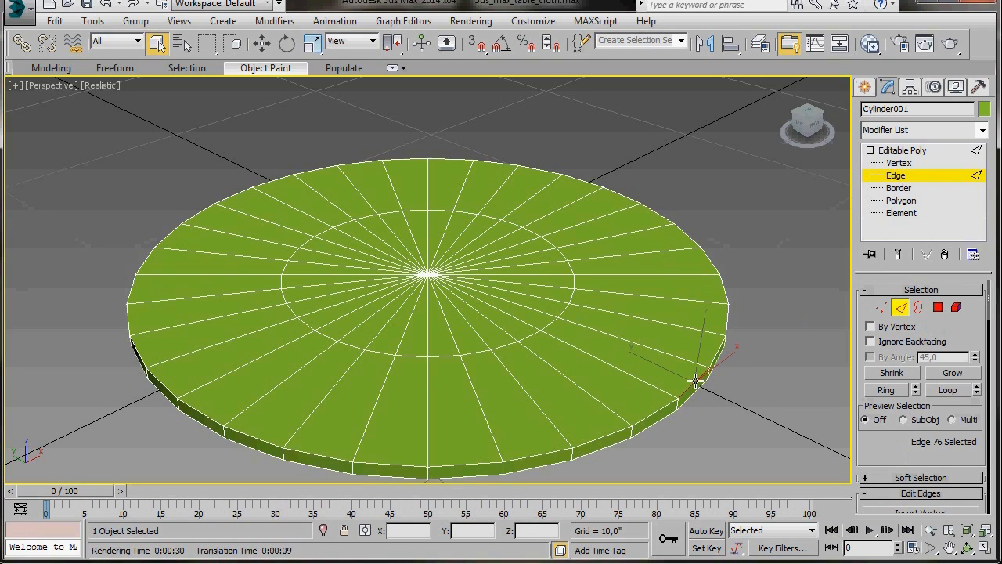
mouse_move(695, 394)
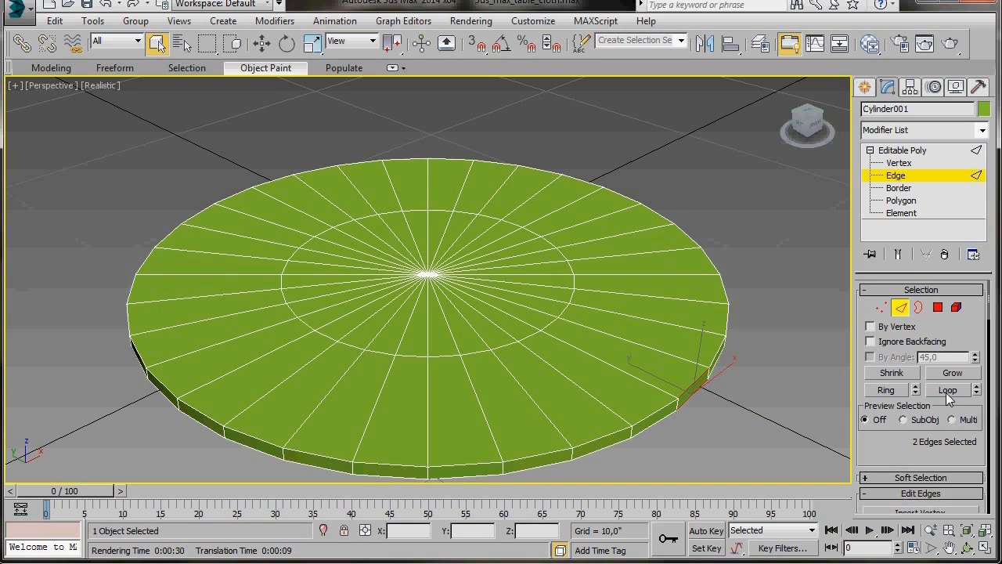
left_click(947, 389)
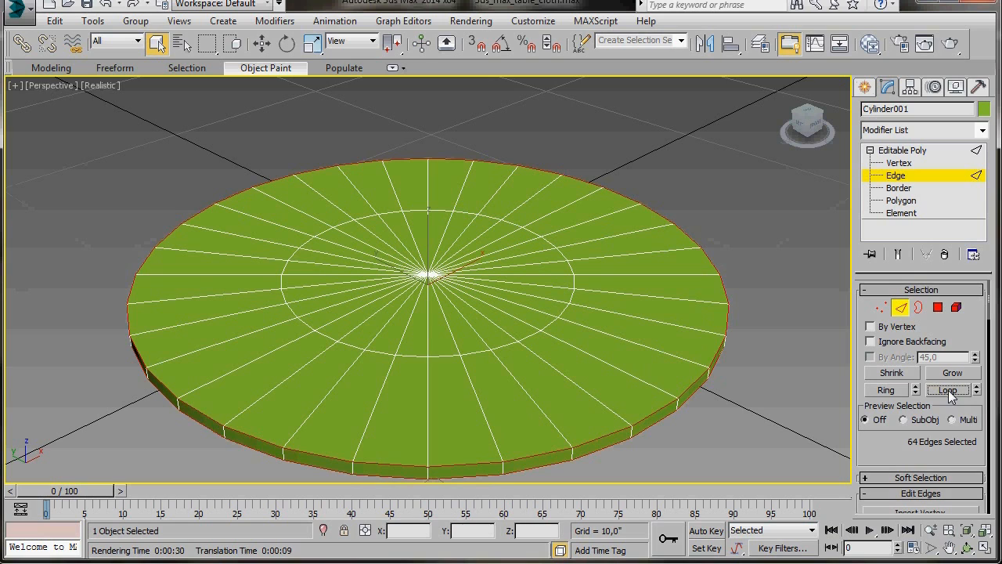
mouse_move(664, 389)
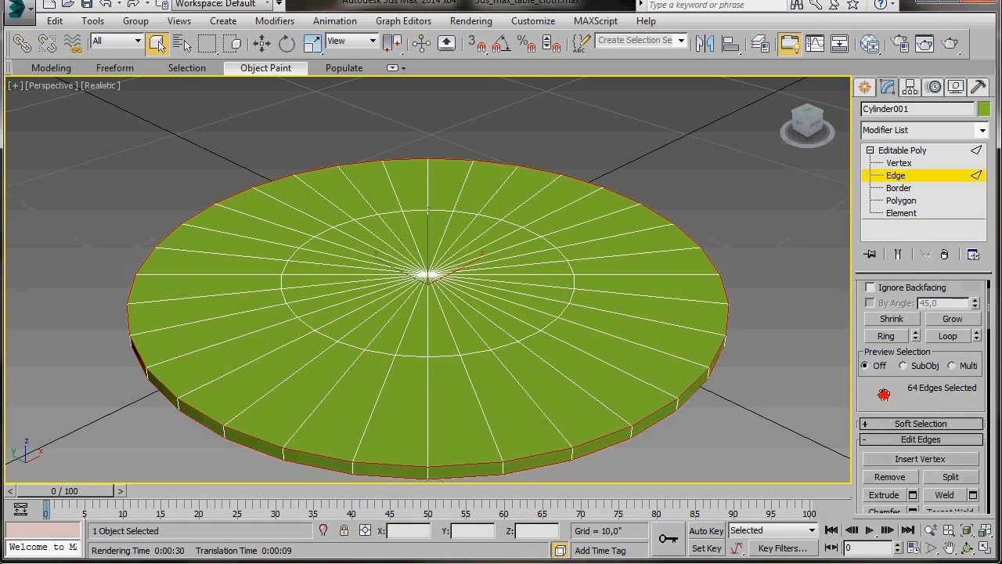
Chamfer the selected rim edge loops by 0.05 with 1 segment
scroll("down", 3)
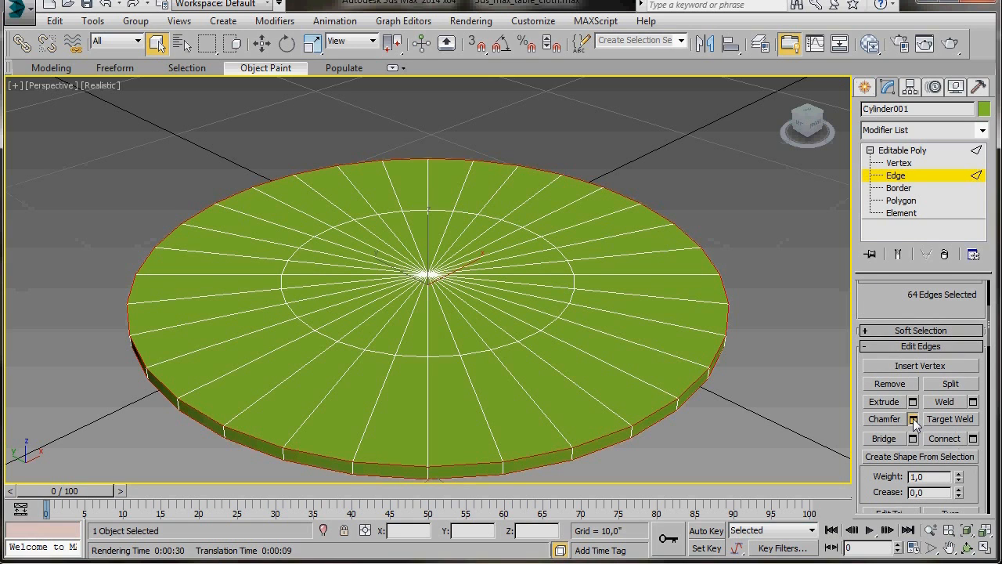
left_click(913, 420)
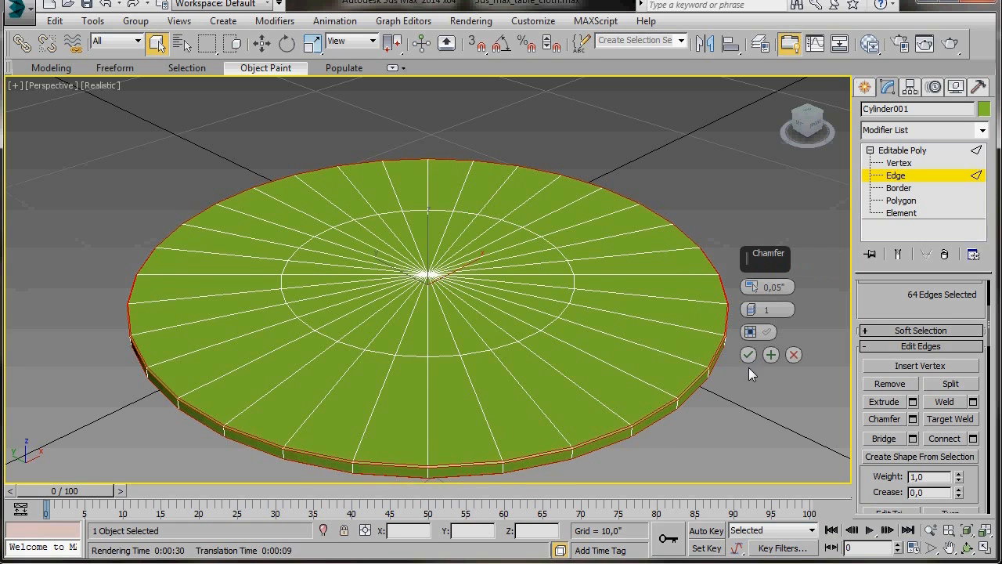
left_click(770, 355)
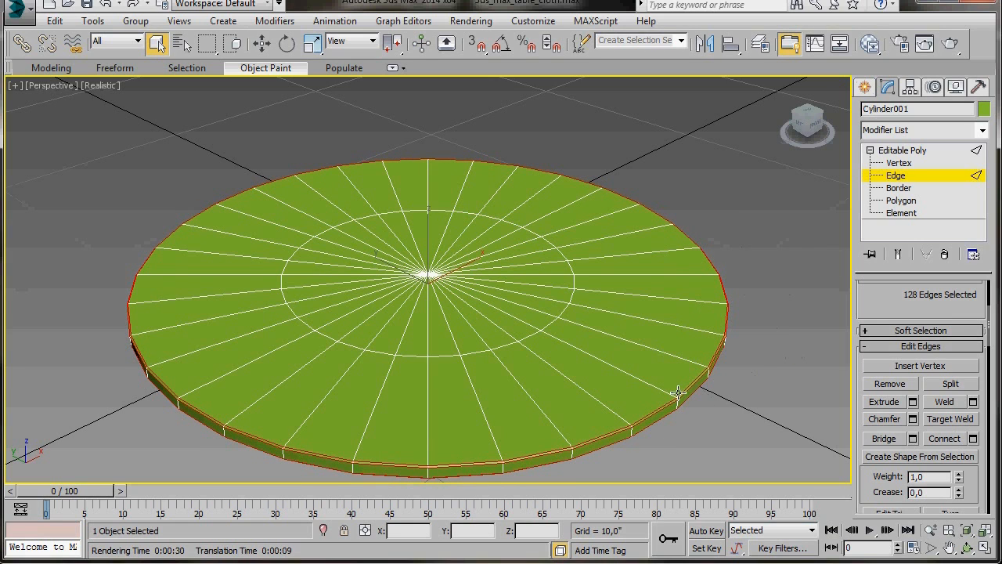
mouse_move(688, 403)
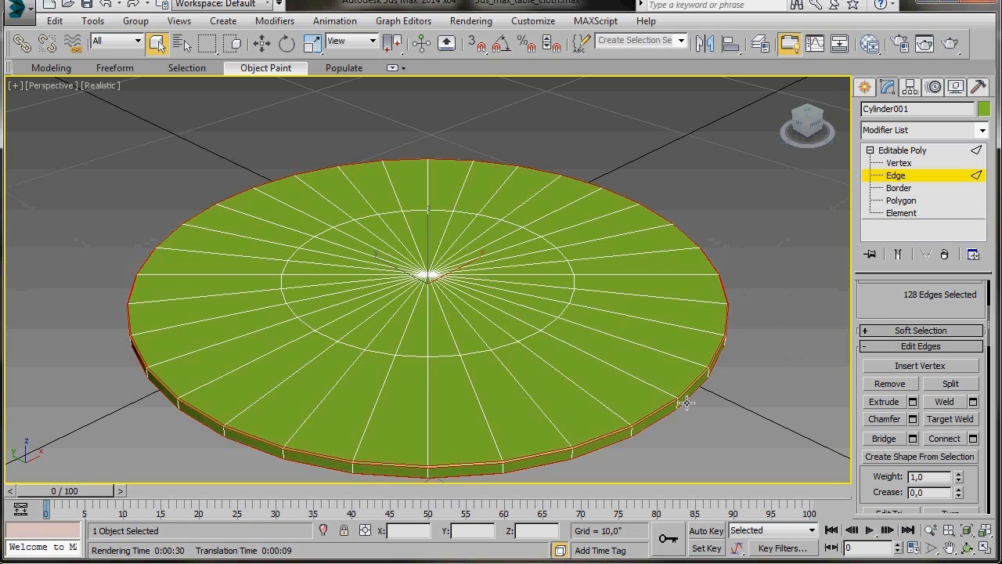
mouse_move(654, 350)
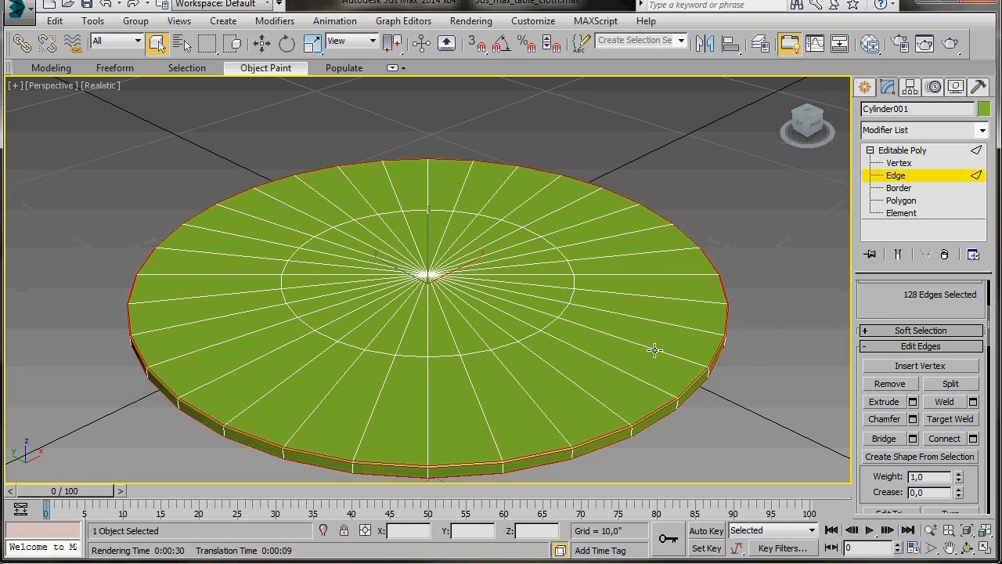
Ring-select the radial edges and connect them with a loop slid to about -95
left_click(642, 349)
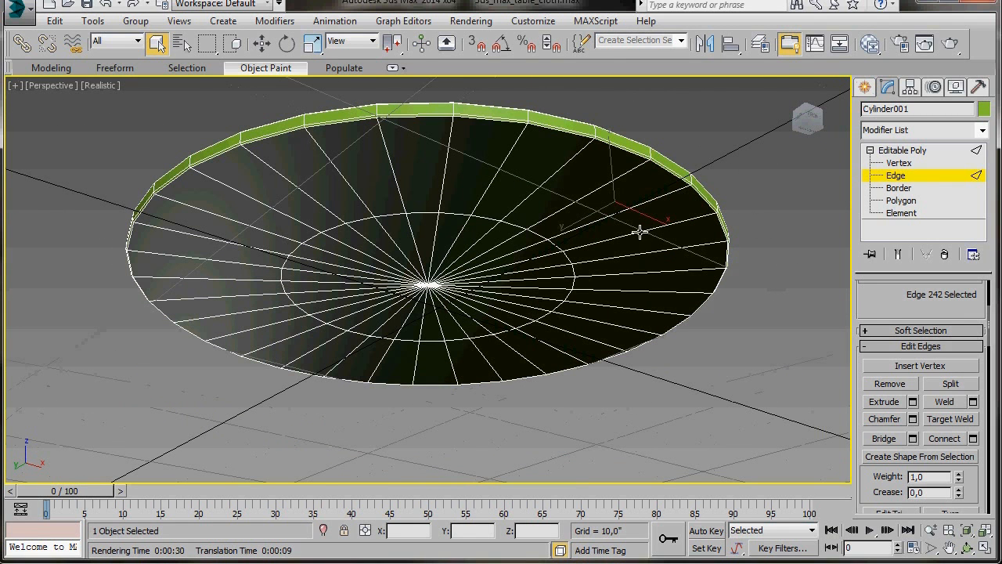
left_click(673, 249)
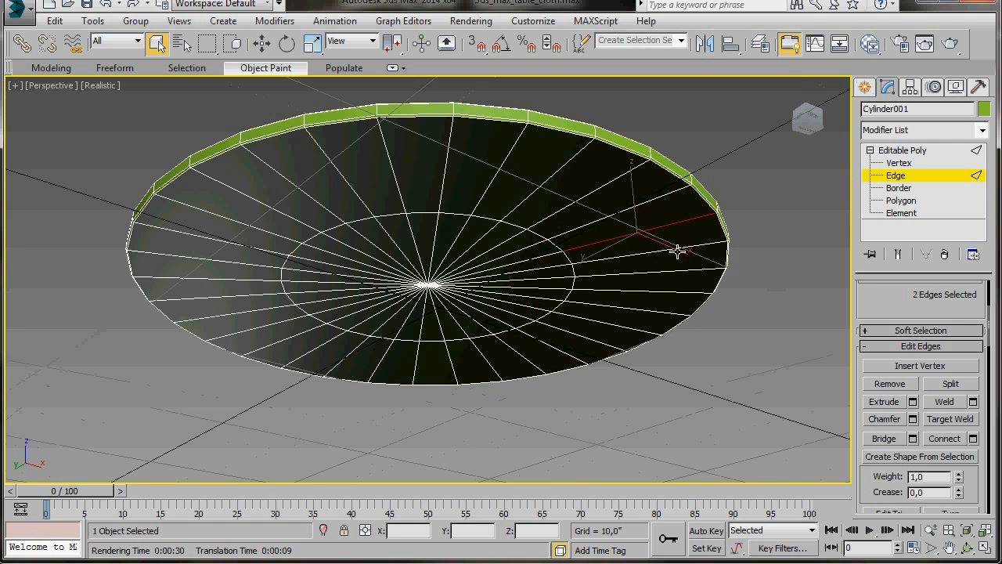
mouse_move(763, 340)
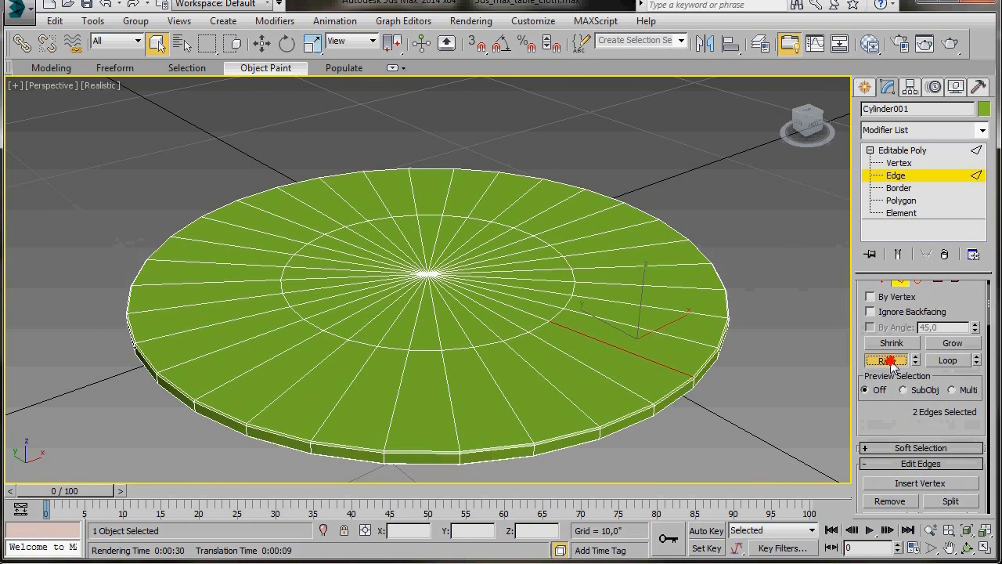
left_click(885, 359)
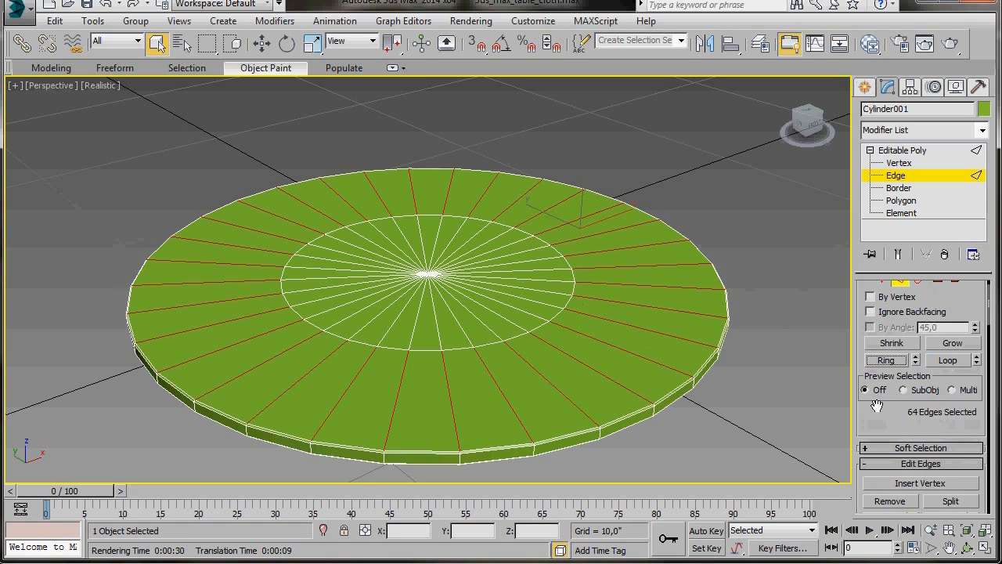
scroll("down", 3)
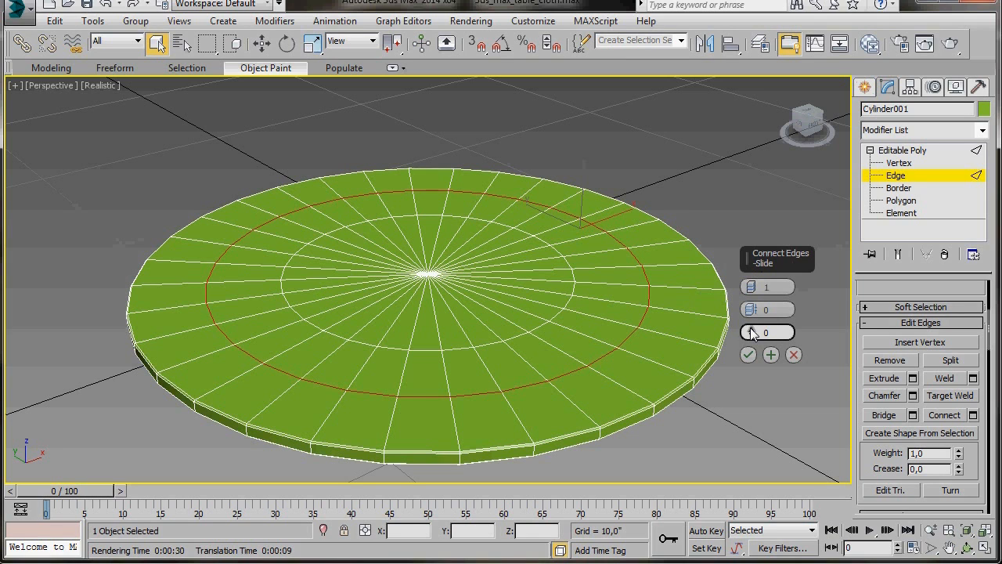
left_click_drag(767, 331, 763, 403)
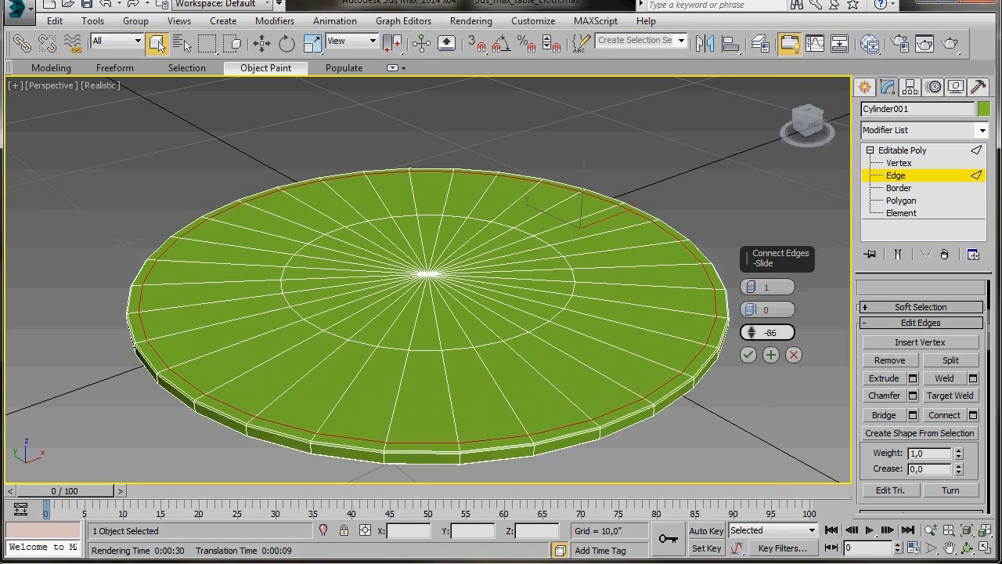
left_click_drag(764, 332, 764, 338)
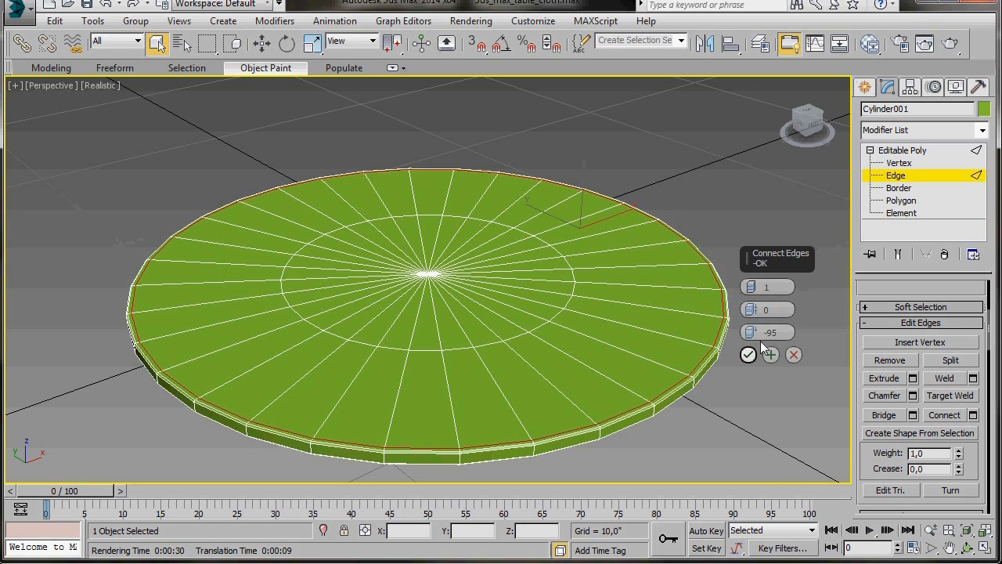
left_click(748, 354)
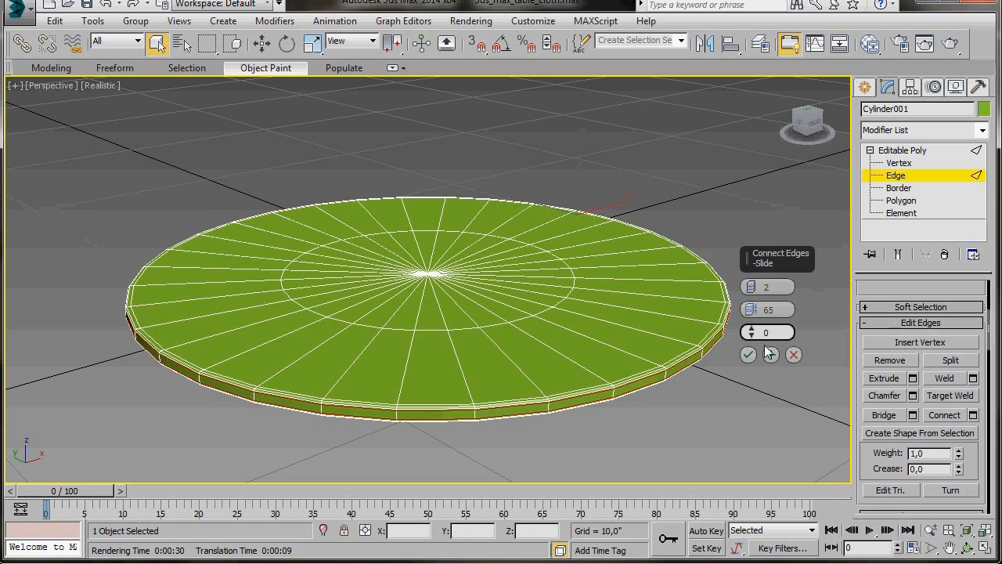
Connect the side edge ring with 2 segments and Pinch 65
left_click(747, 354)
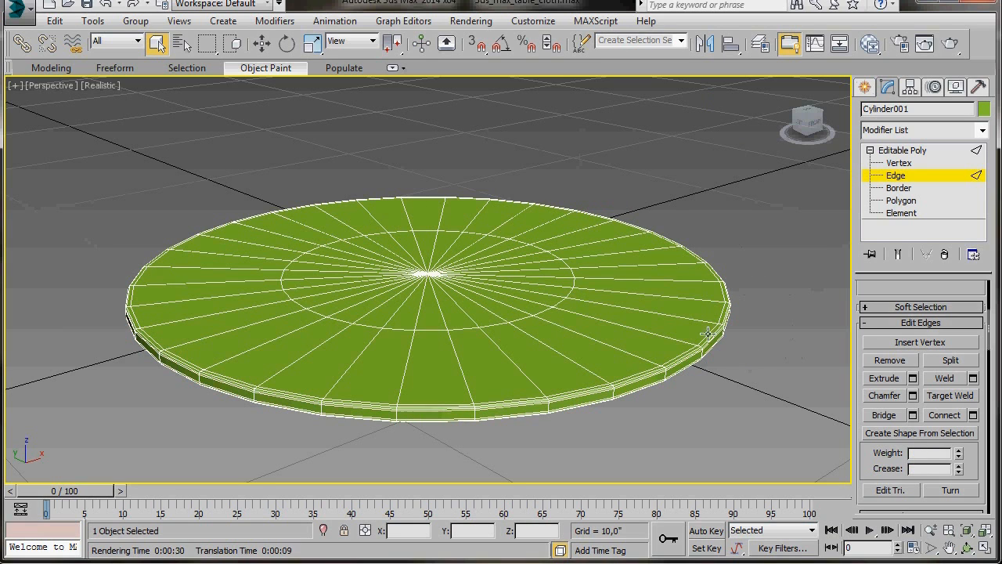
mouse_move(861, 139)
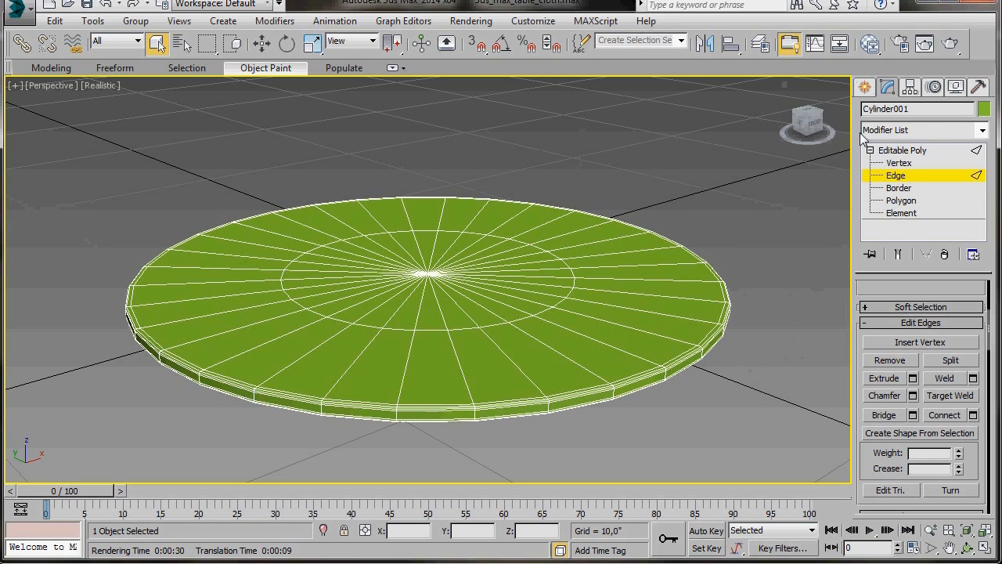
mouse_move(937, 156)
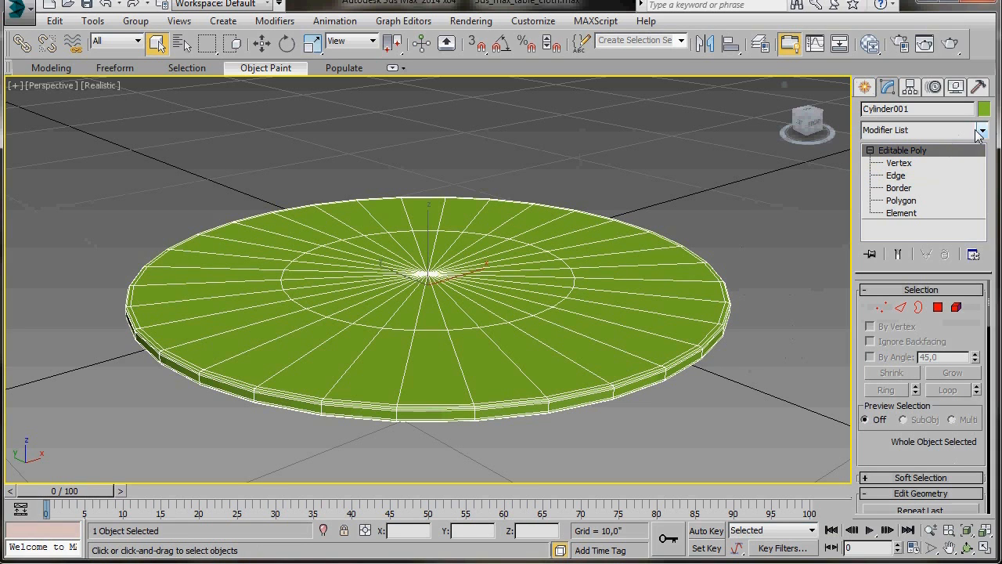
Add a MeshSmooth modifier to the disc and set Iterations to 2
left_click(981, 130)
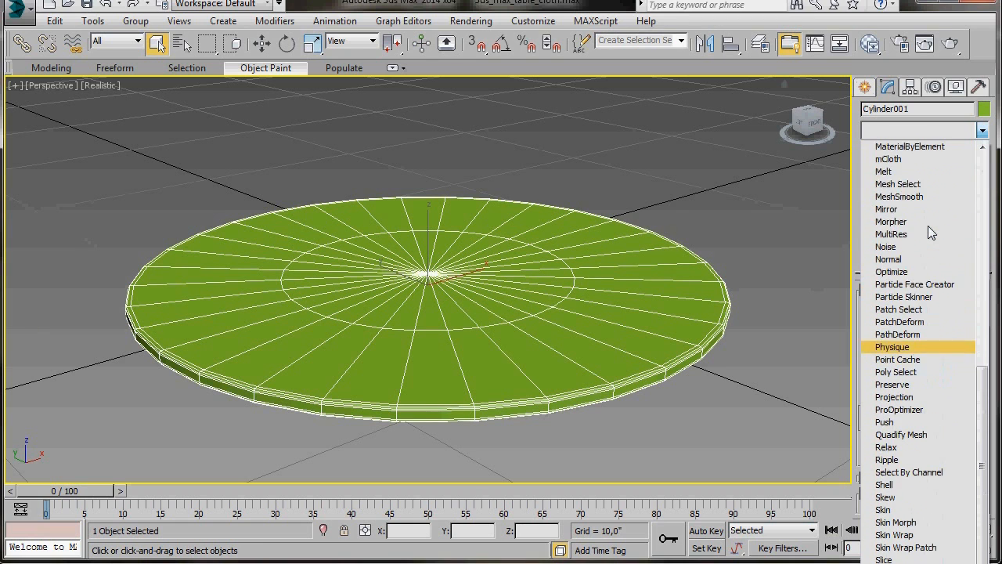
left_click(898, 196)
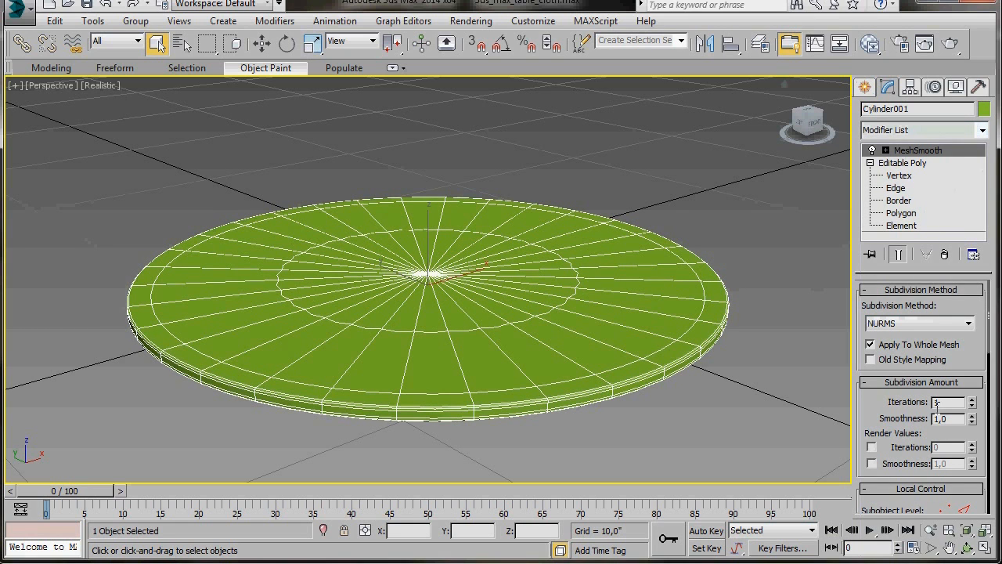
left_click(973, 405)
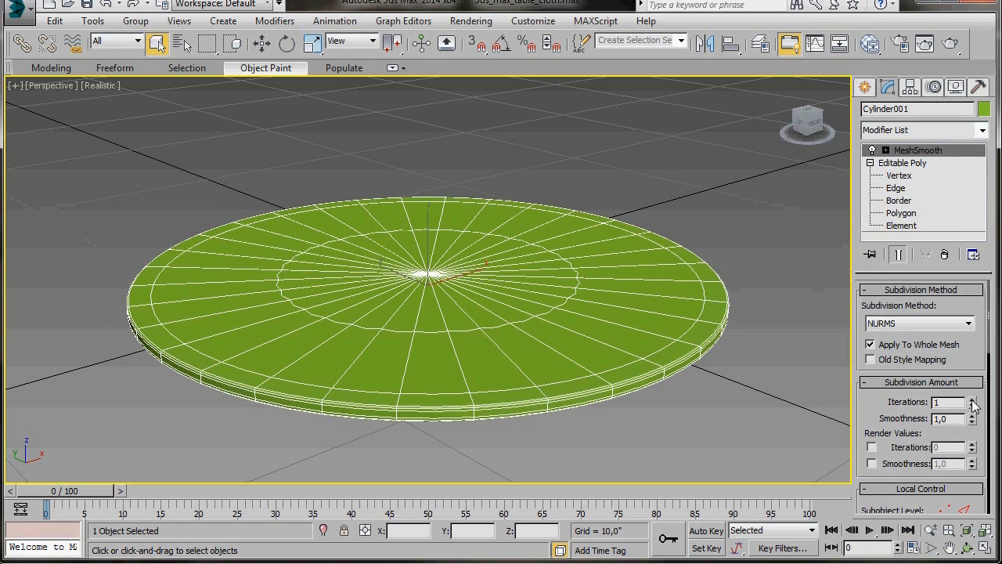
left_click(970, 398)
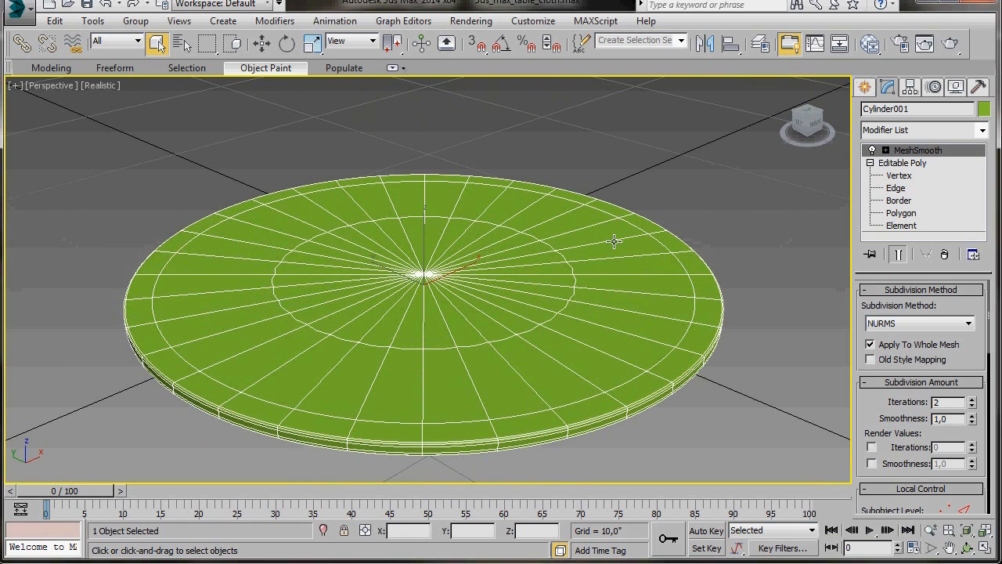
Rename the smoothed disc to 'base' and deselect it
double_click(917, 108)
type("ba")
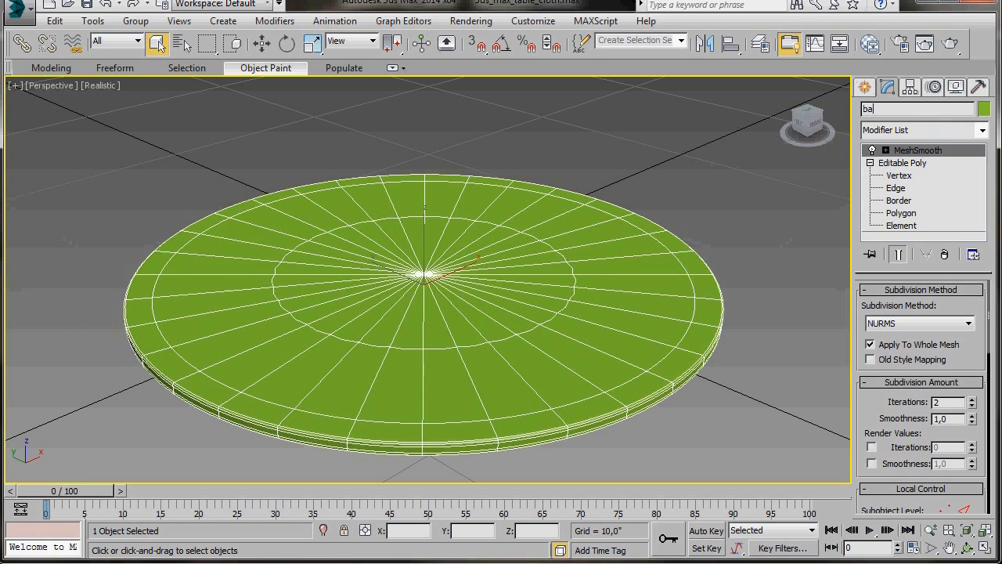
left_click(764, 227)
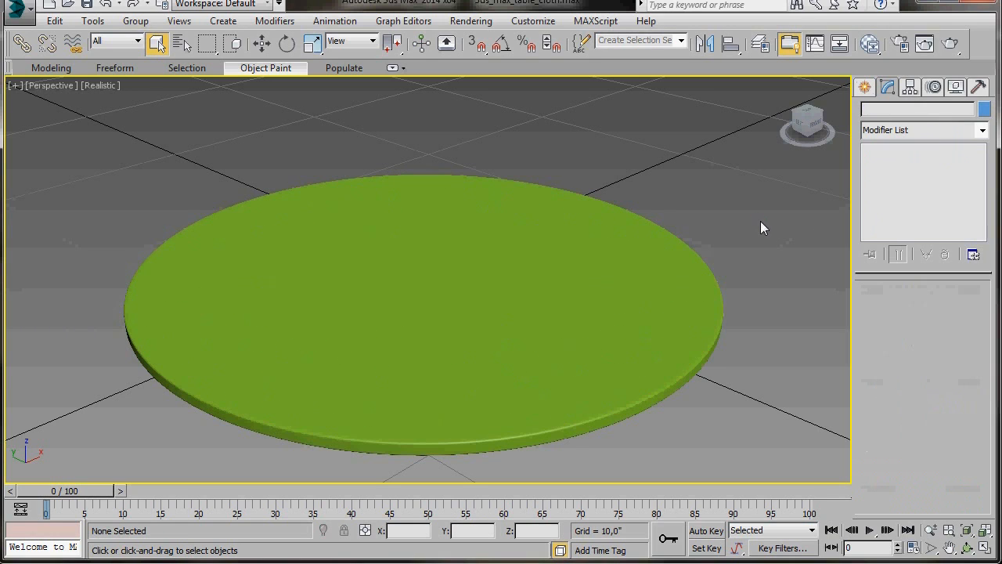
mouse_move(634, 260)
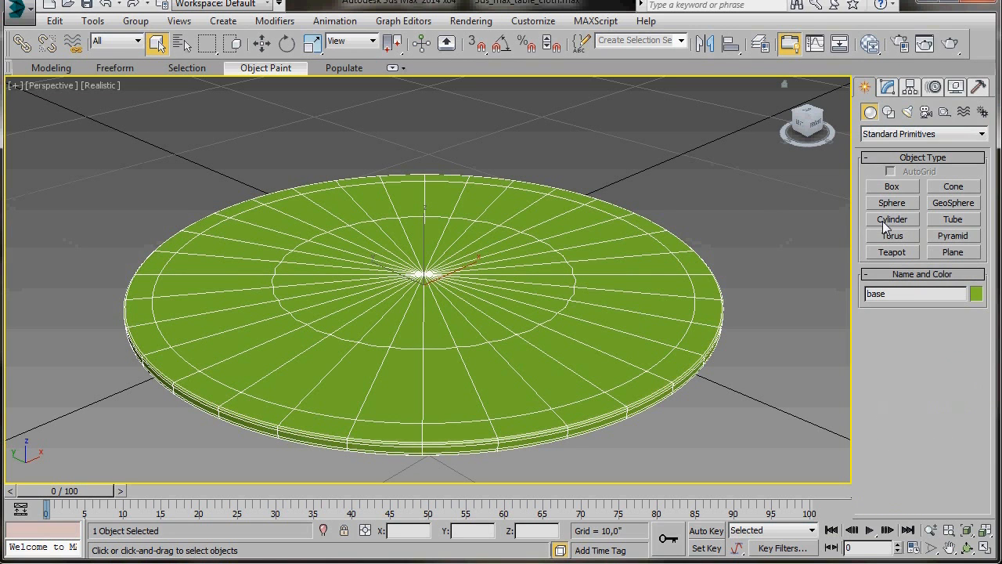
Draw a cylinder at the base centre with radius 2, height 28, 1 cap segment
left_click(891, 219)
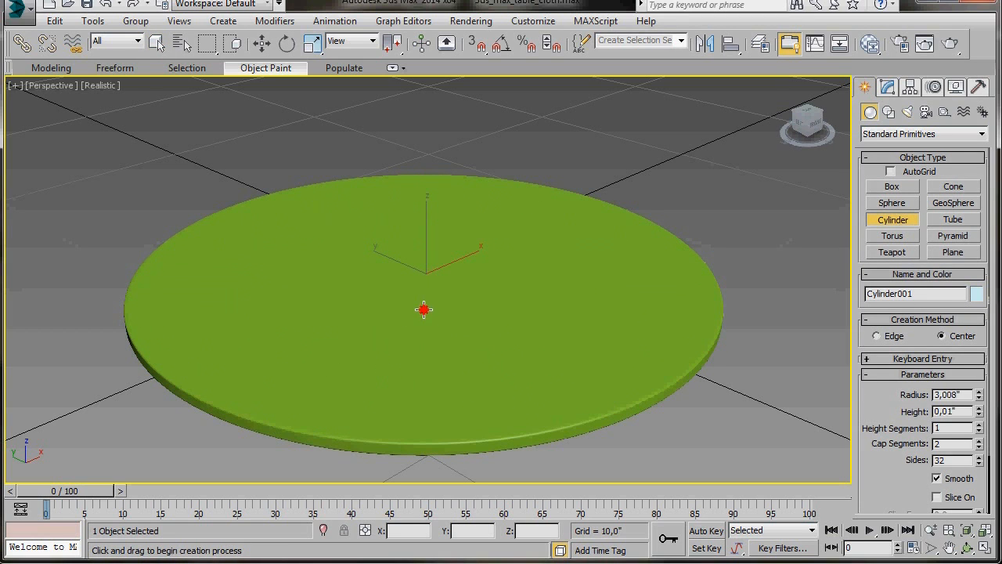
left_click_drag(423, 309, 450, 271)
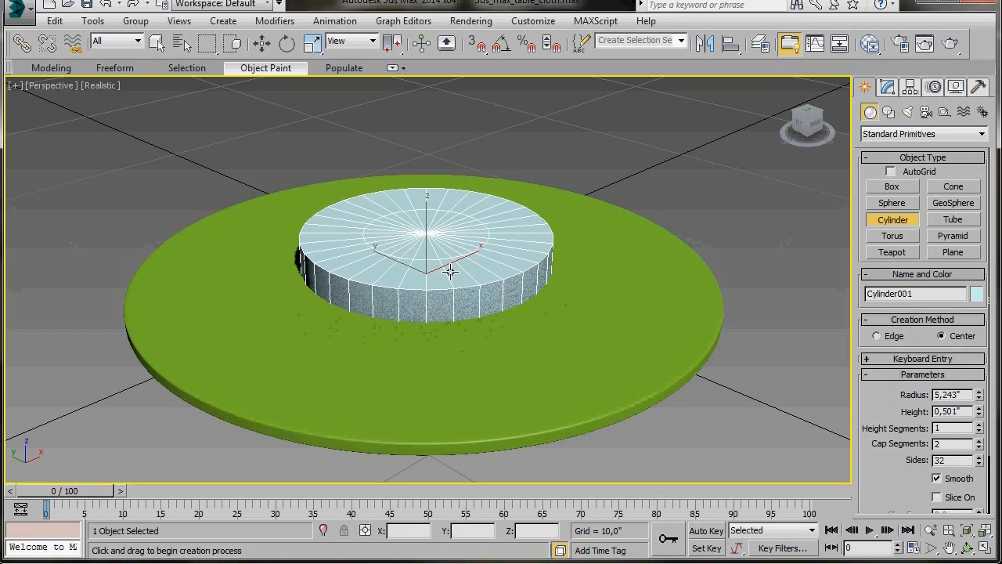
left_click_drag(450, 272, 468, 137)
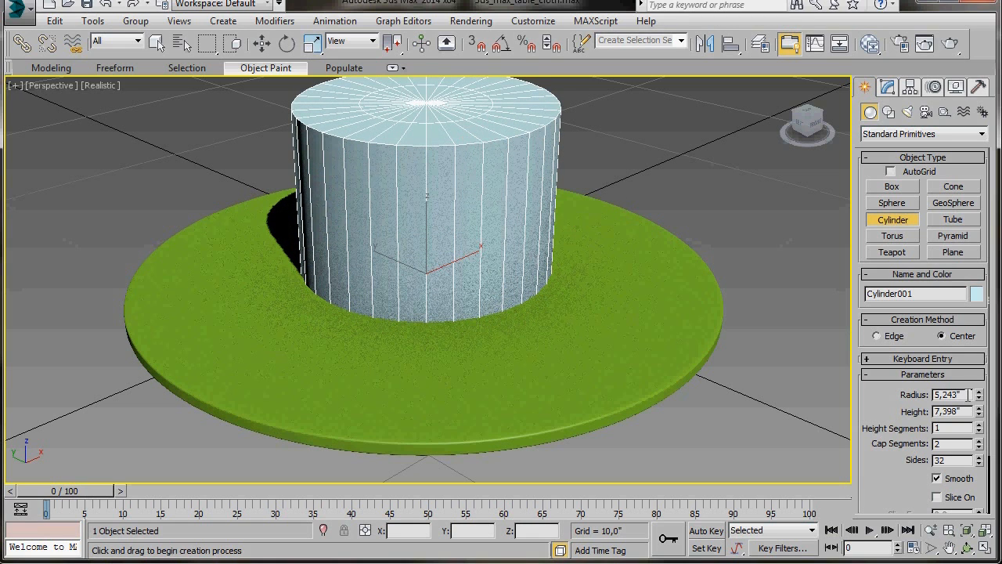
triple_click(947, 394)
type("2")
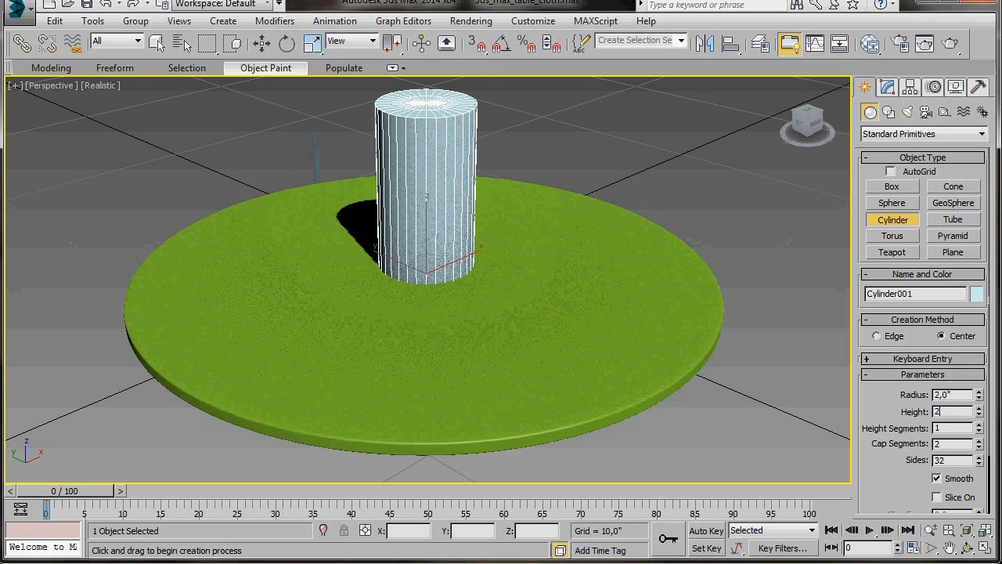
left_click_drag(977, 410, 977, 313)
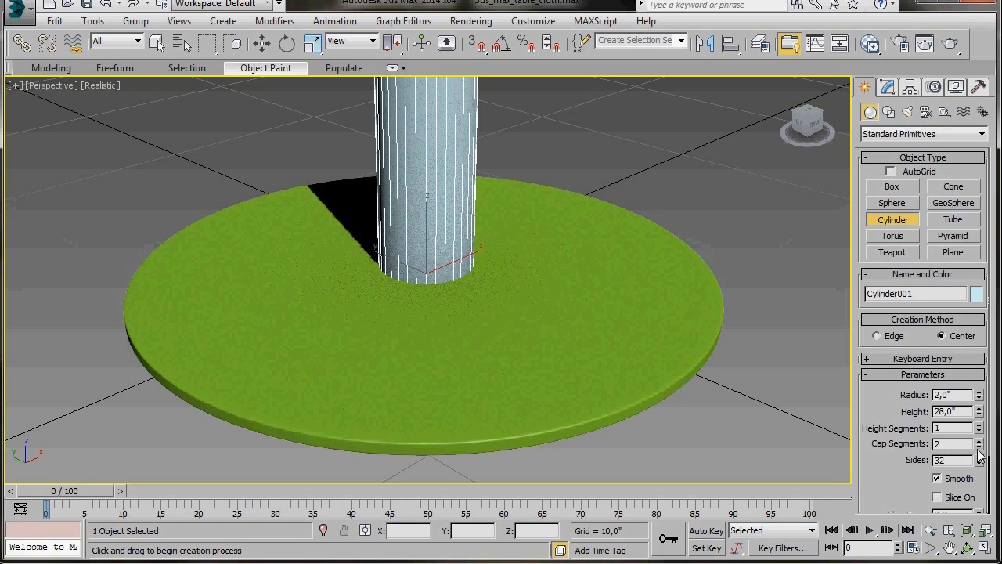
left_click(978, 447)
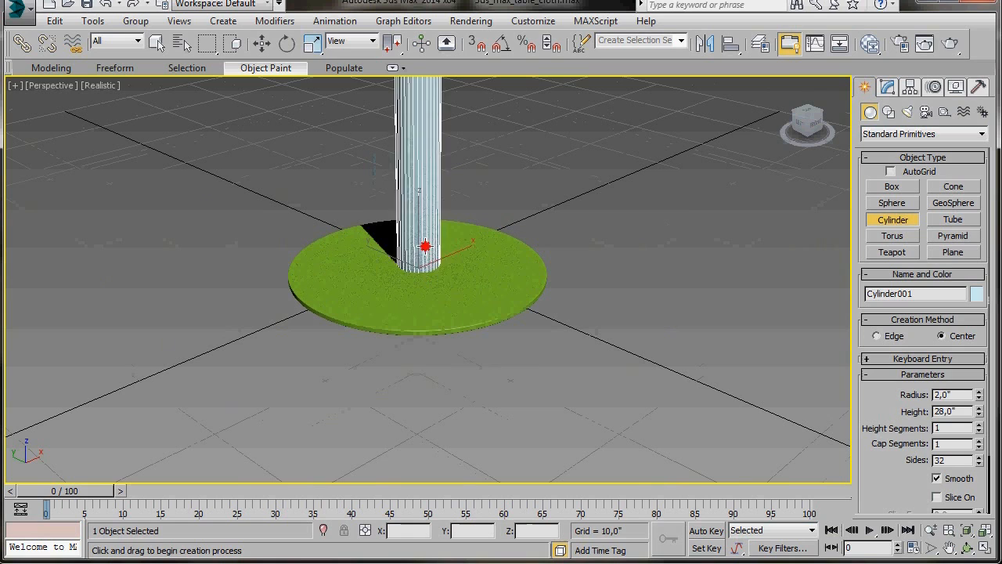
Move the base to X 0, Y 0, then reselect the cylinder leg
left_click(261, 43)
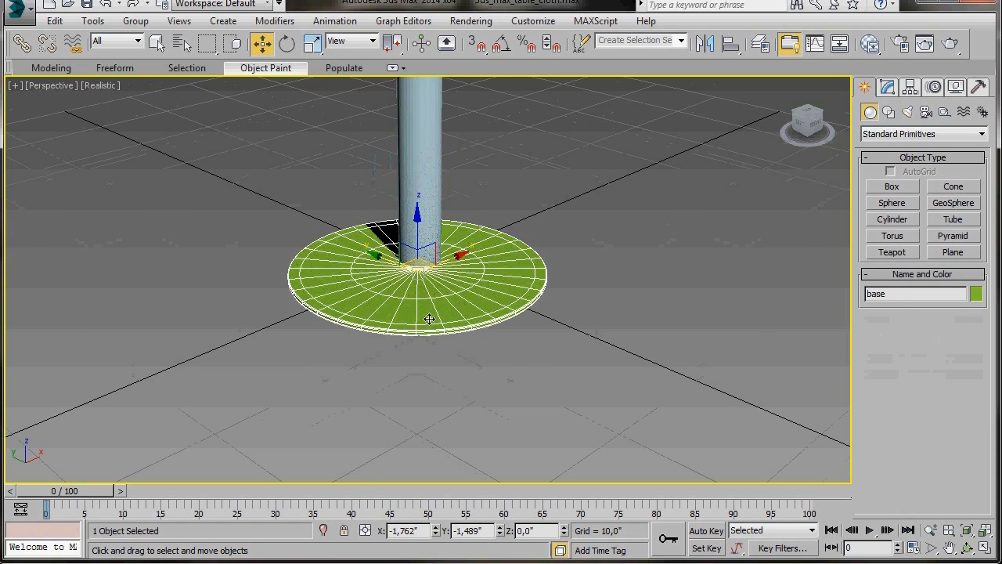
mouse_move(442, 539)
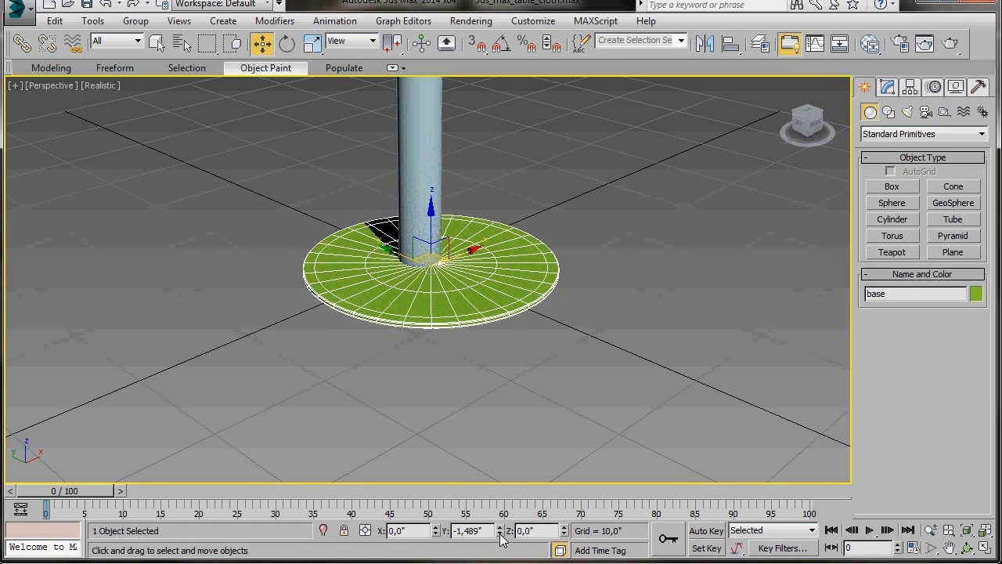
left_click_drag(430, 258, 419, 243)
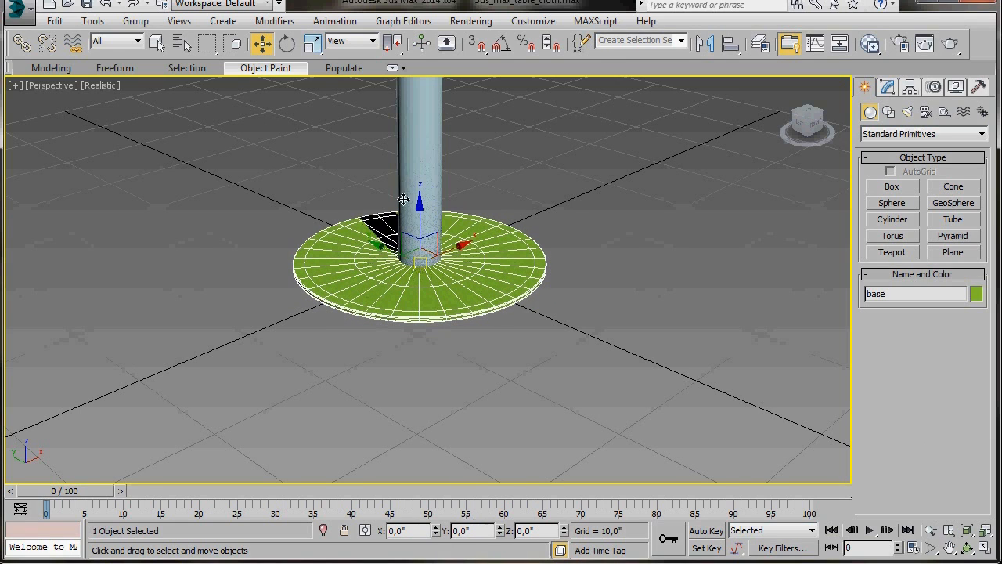
left_click(415, 152)
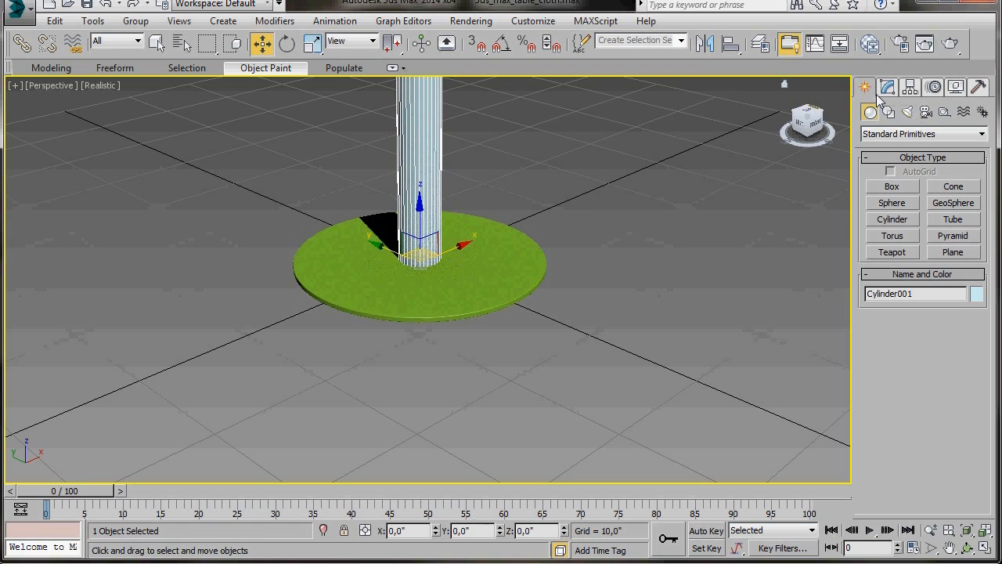
Rename the tall cylinder column on the base to 'leg'
left_click(888, 87)
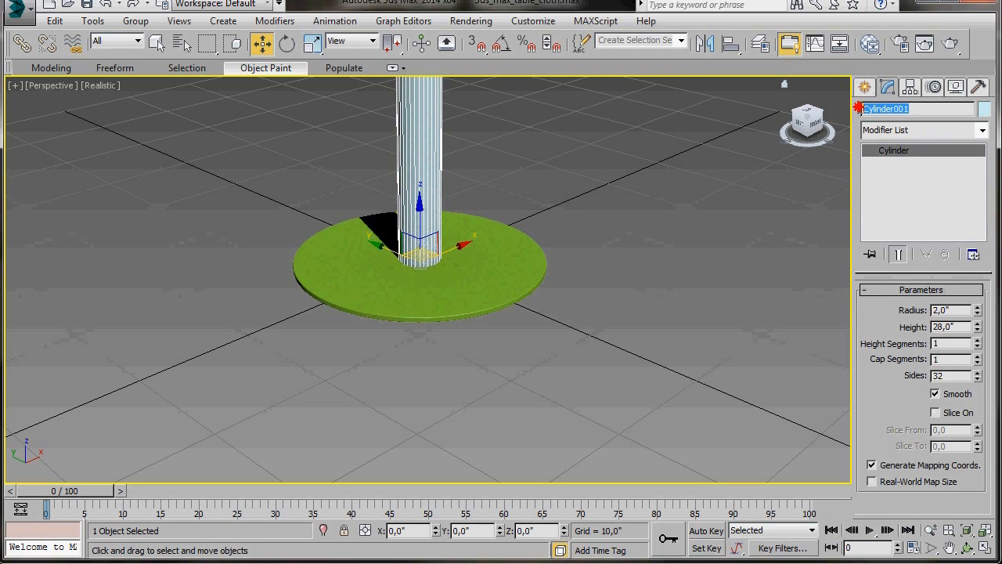
triple_click(916, 108)
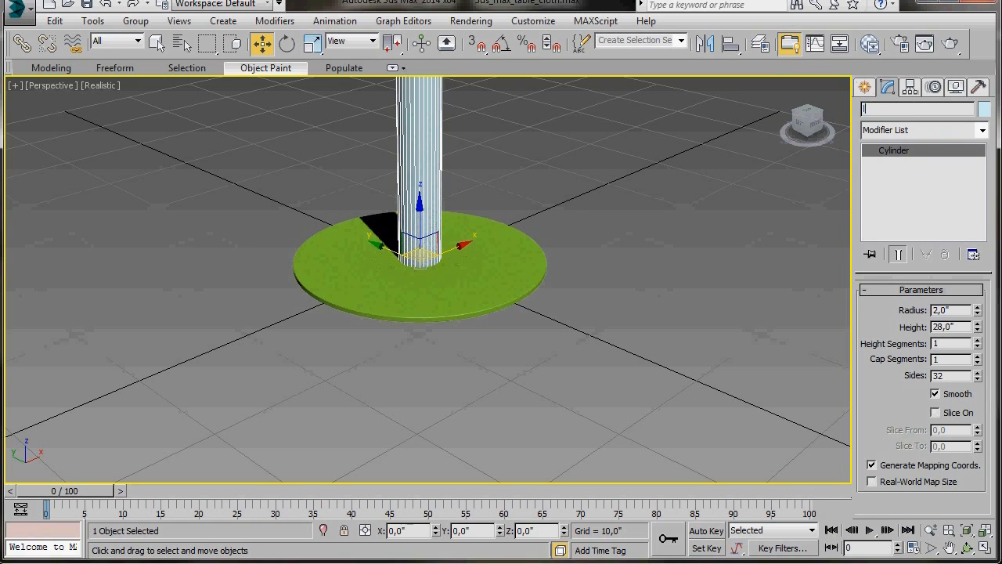
type("leg")
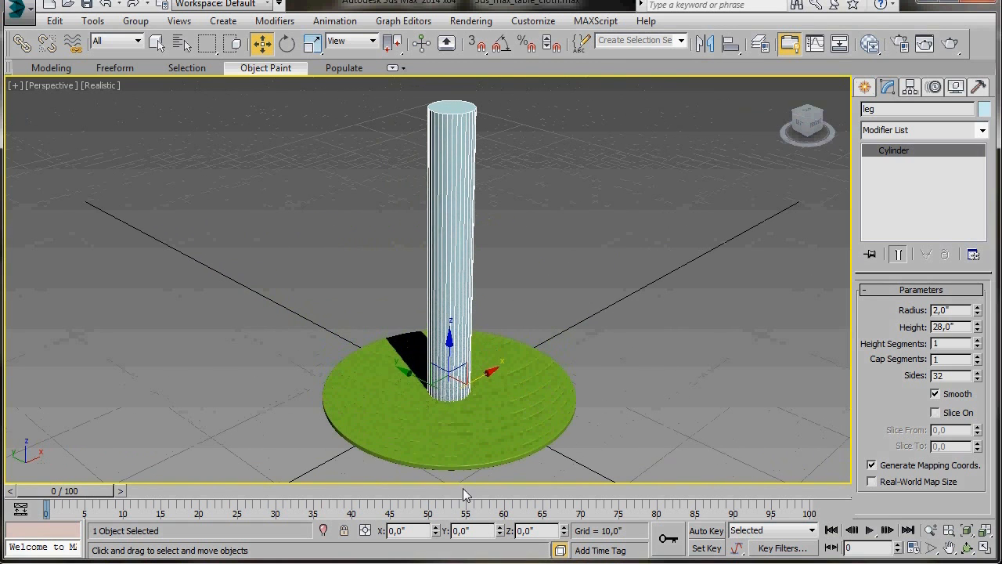
Shift-copy the base disc as 'top', placed at height 28 atop the leg
left_click(450, 438)
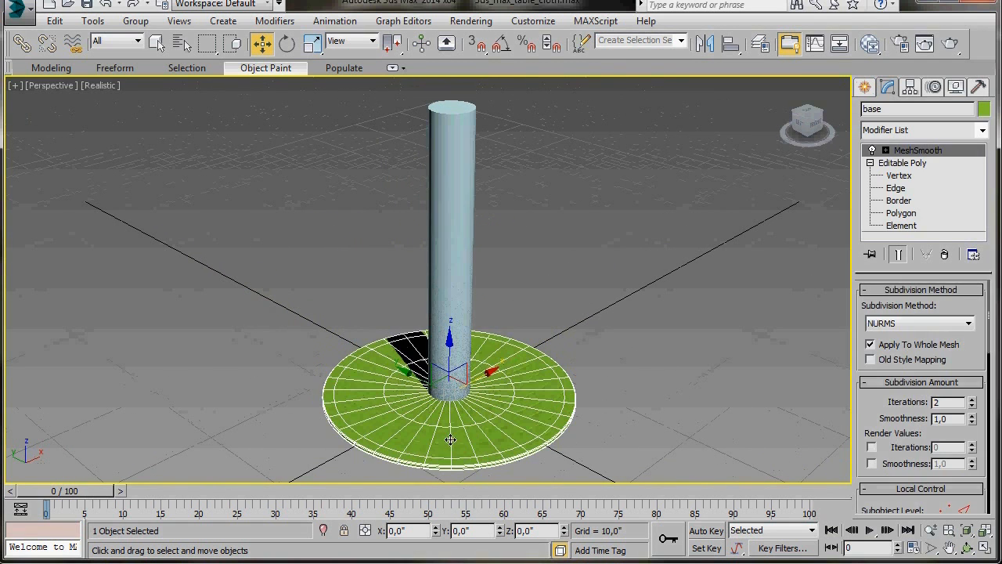
mouse_move(450, 344)
type("t")
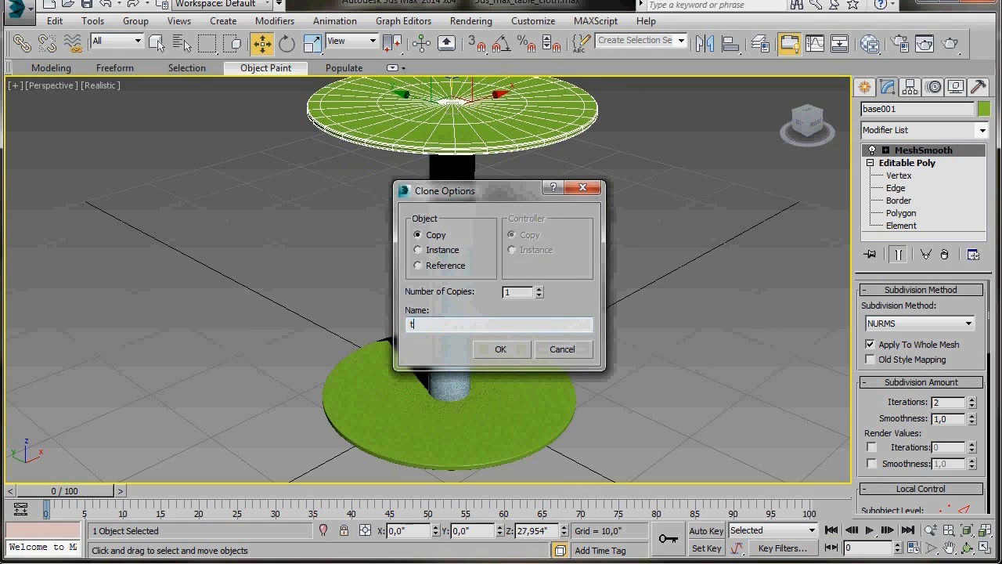
type("op")
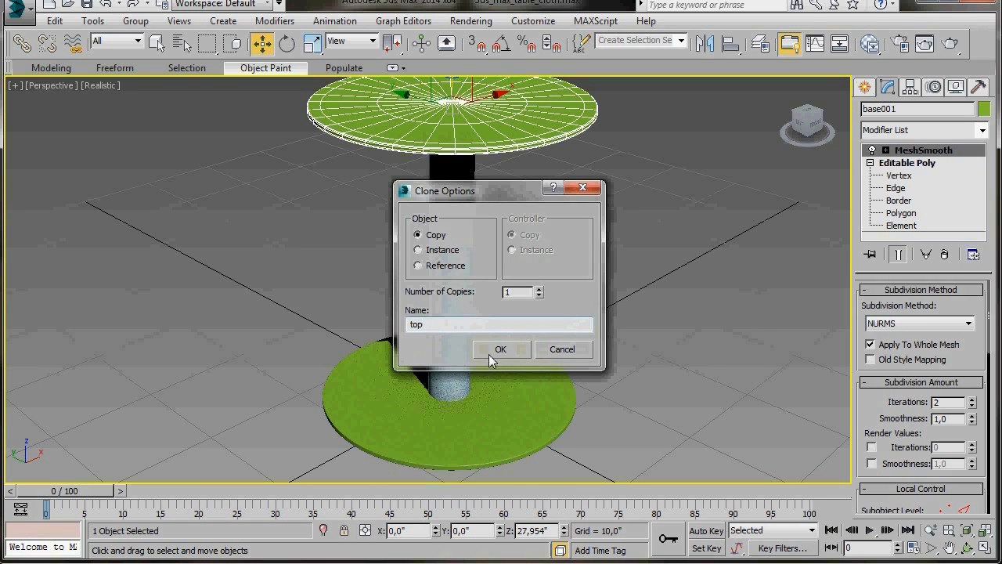
left_click(501, 349)
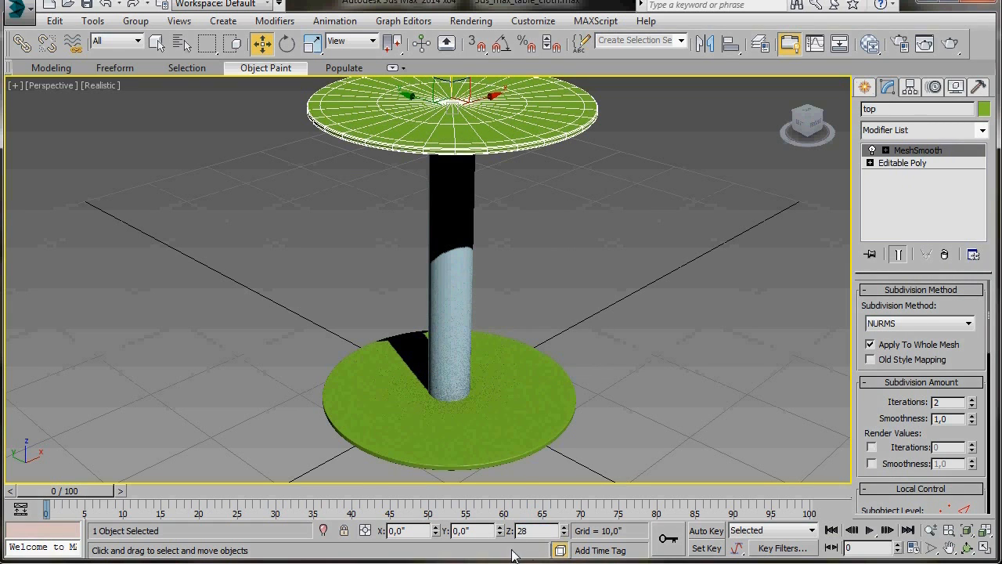
left_click(437, 207)
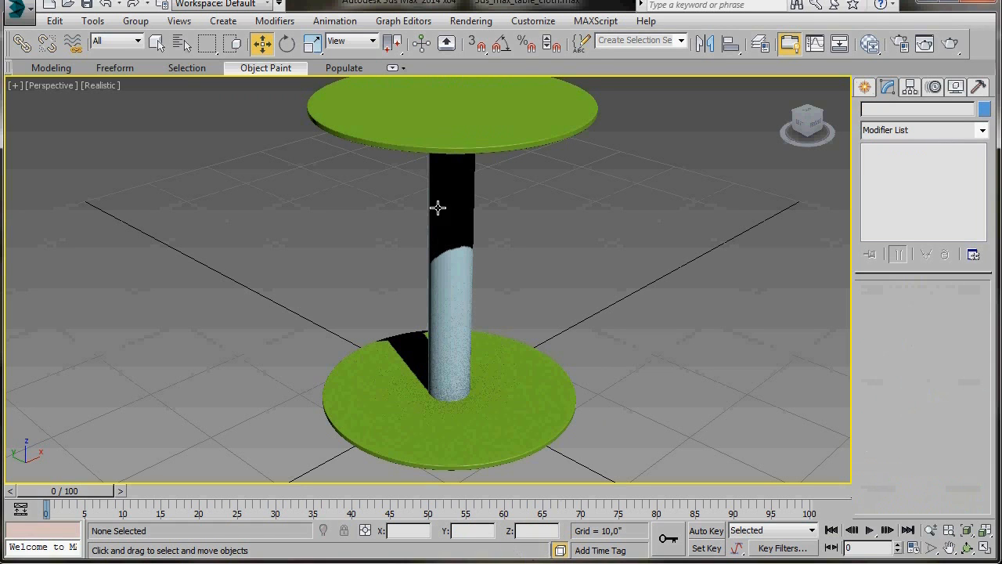
left_click(452, 114)
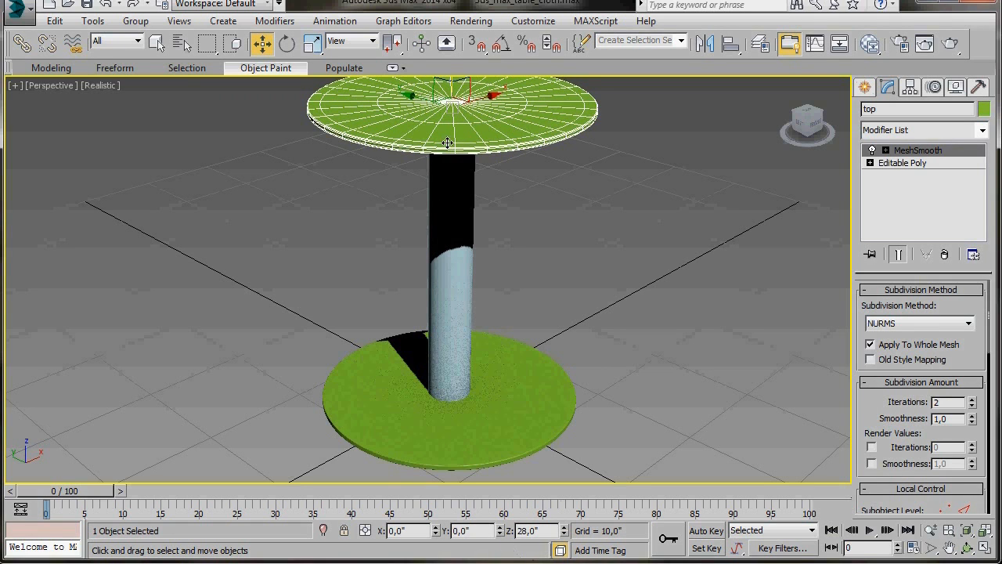
mouse_move(350, 84)
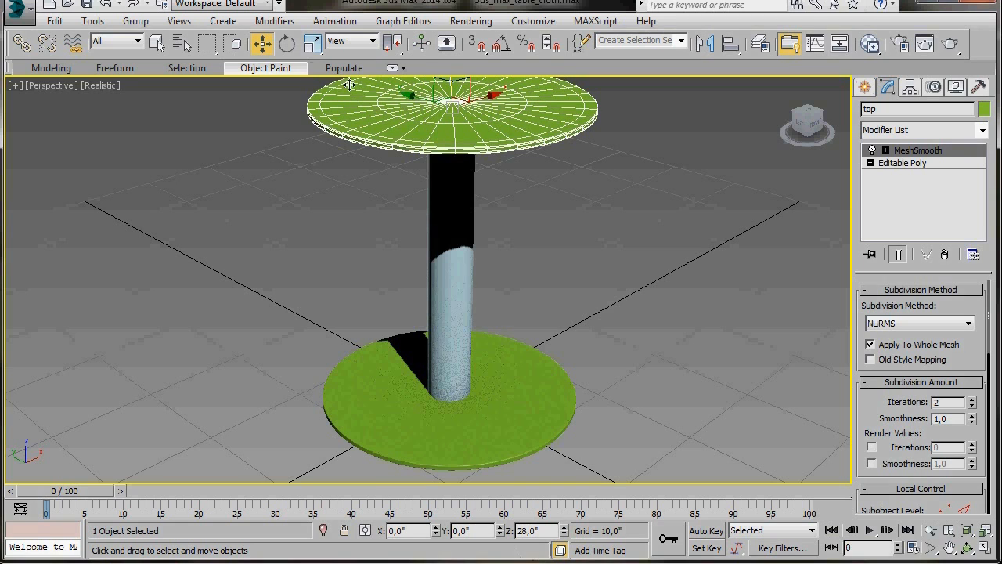
Scale the top disc uniformly to 170% and orbit to view the table
left_click(312, 42)
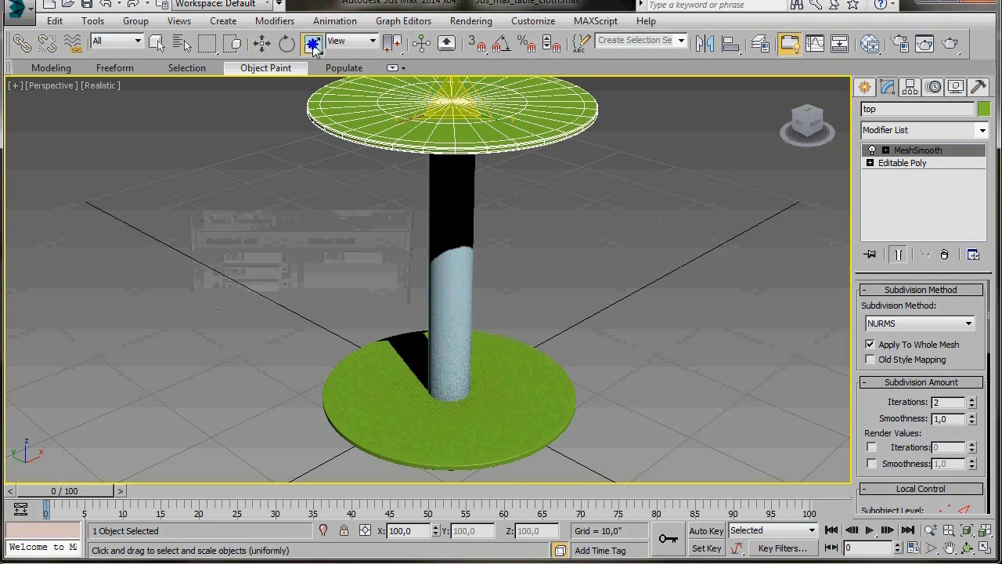
left_click(313, 41)
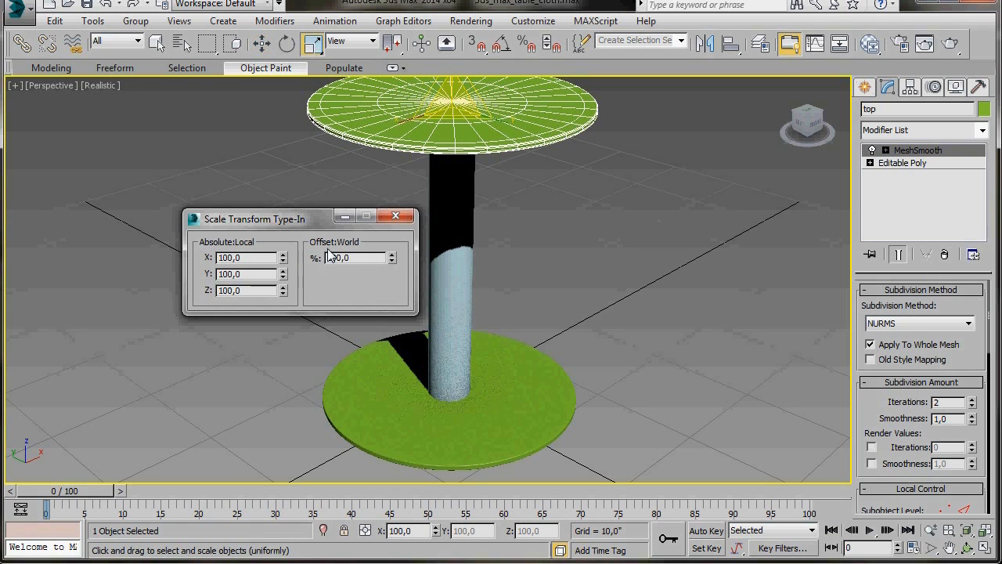
triple_click(353, 257)
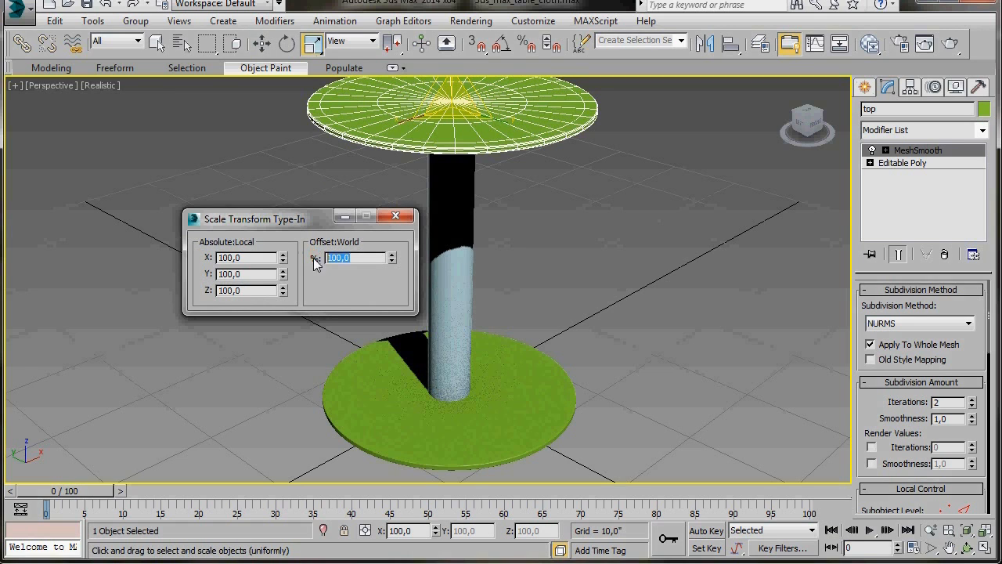
type("170")
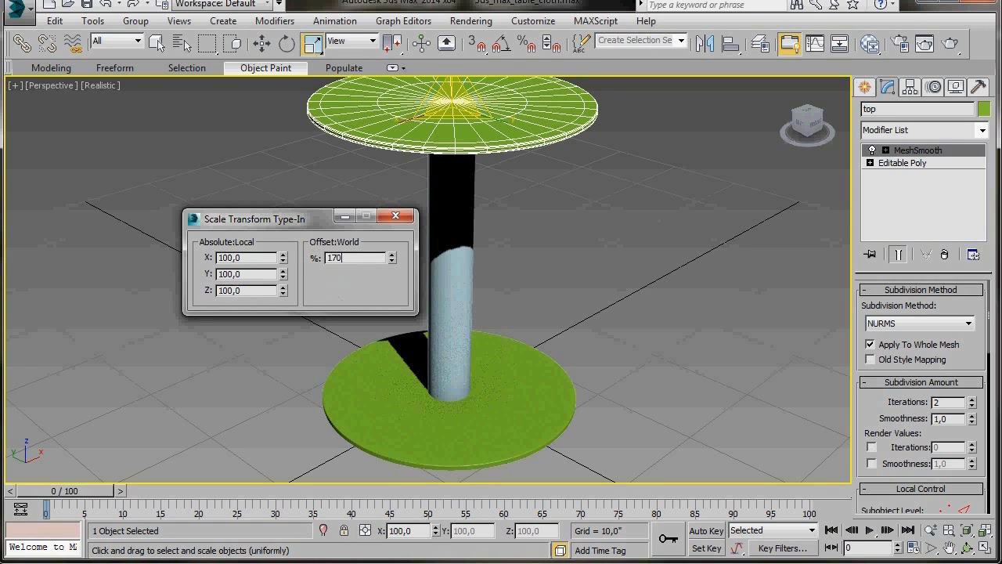
mouse_move(571, 260)
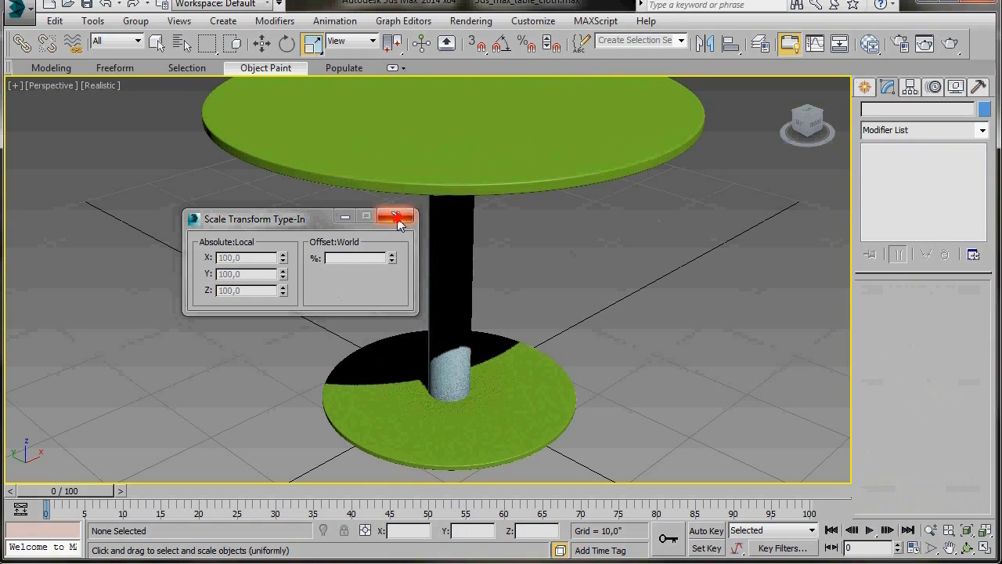
left_click(397, 217)
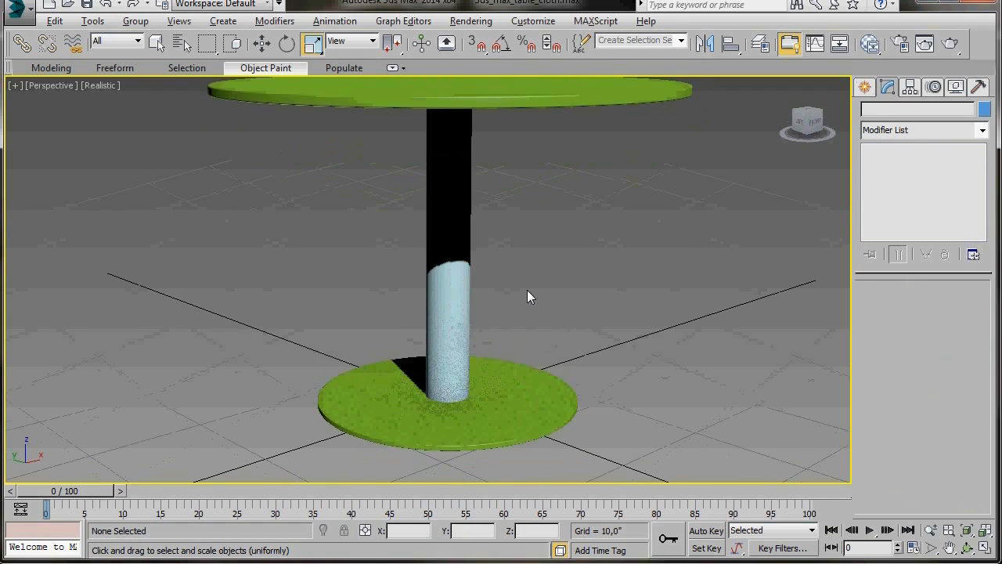
left_click_drag(528, 295, 520, 323)
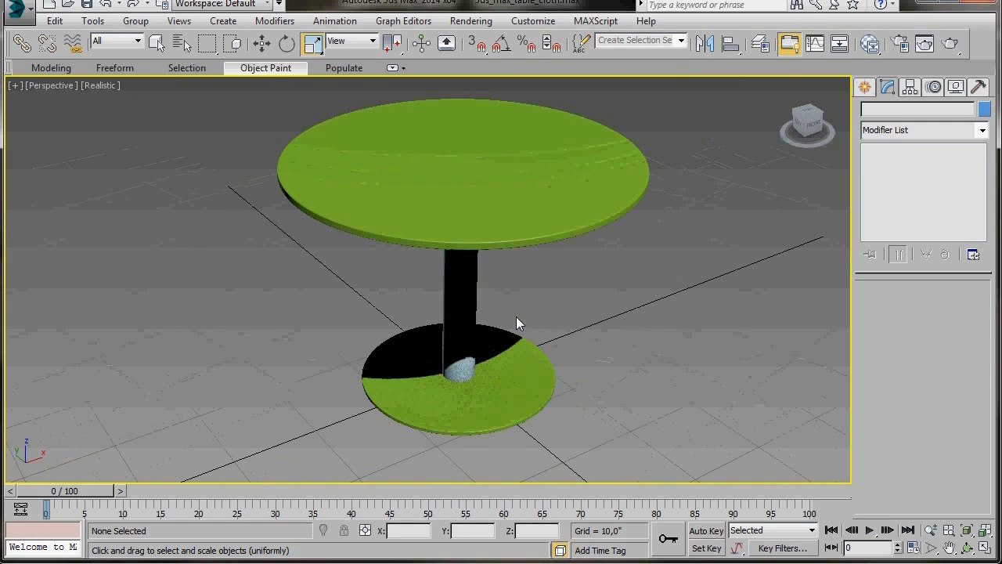
left_click_drag(516, 324, 501, 305)
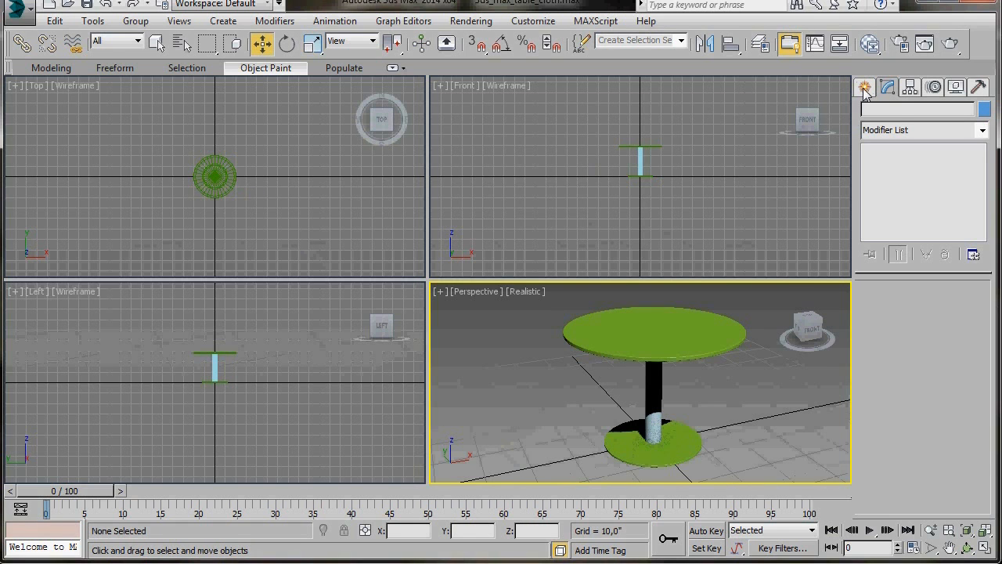
Create a 60 by 60 plane with 100 length and width segments under the table
left_click(864, 87)
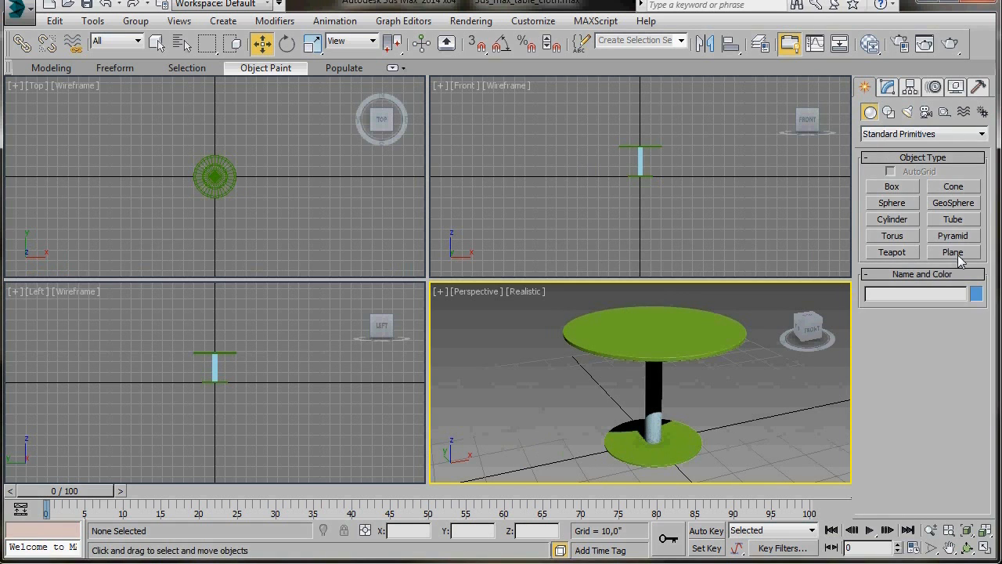
left_click(952, 251)
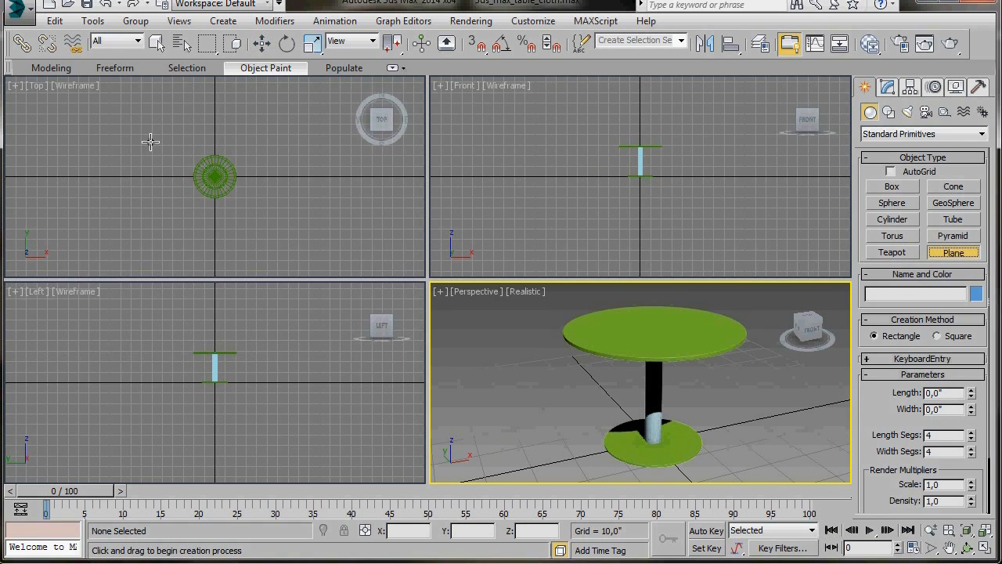
left_click_drag(153, 141, 269, 236)
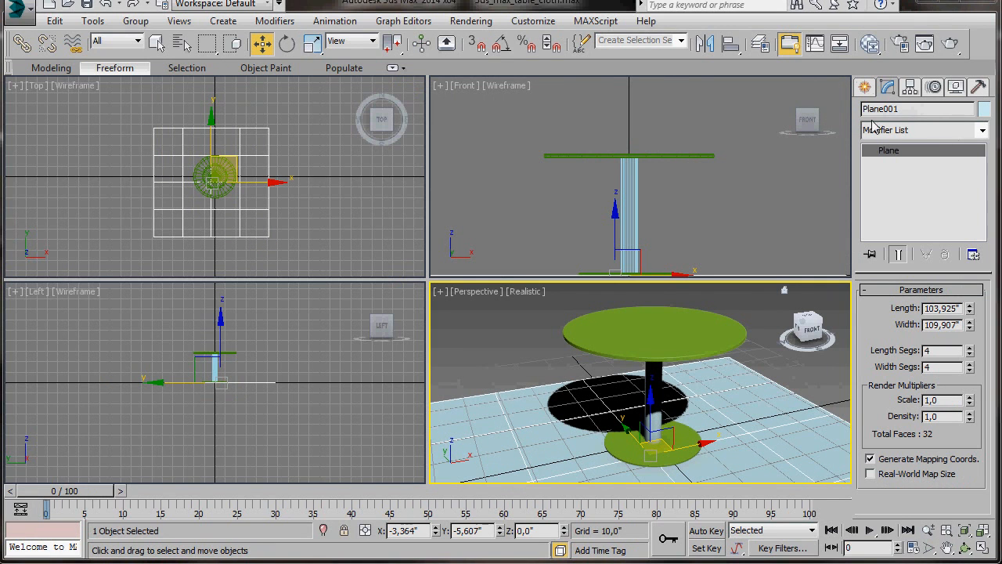
mouse_move(939, 381)
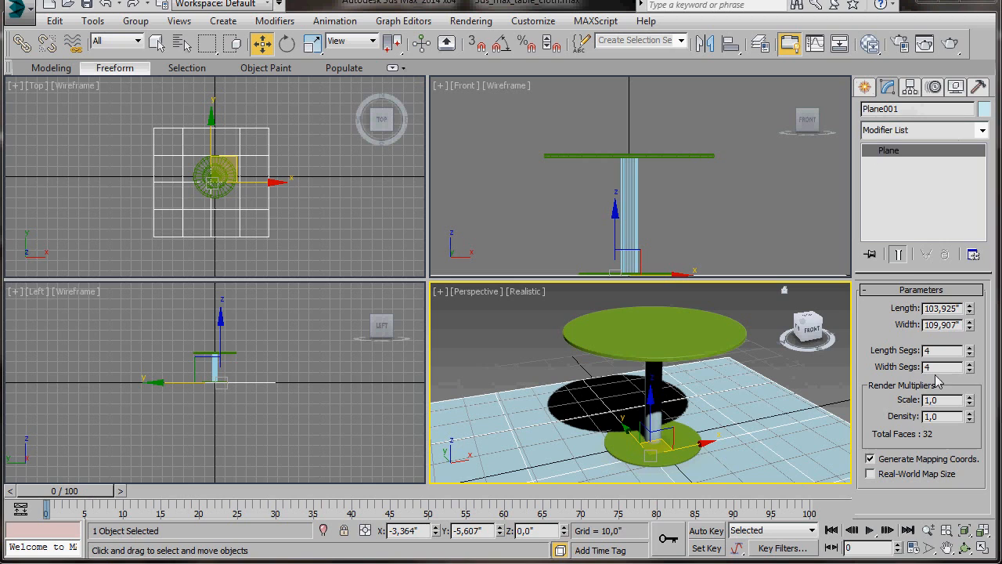
triple_click(939, 307)
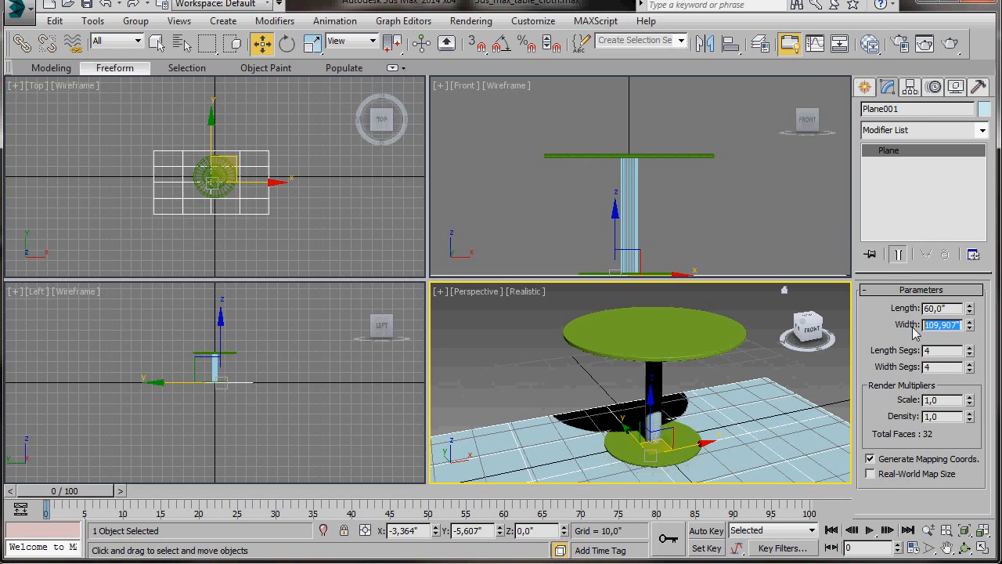
type("60")
left_click(943, 350)
type("100")
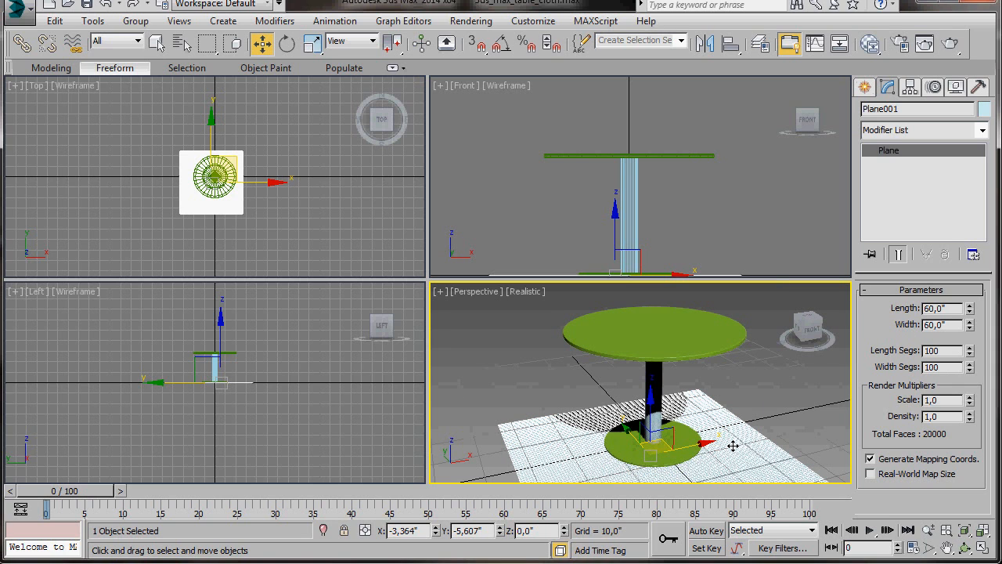
mouse_move(779, 399)
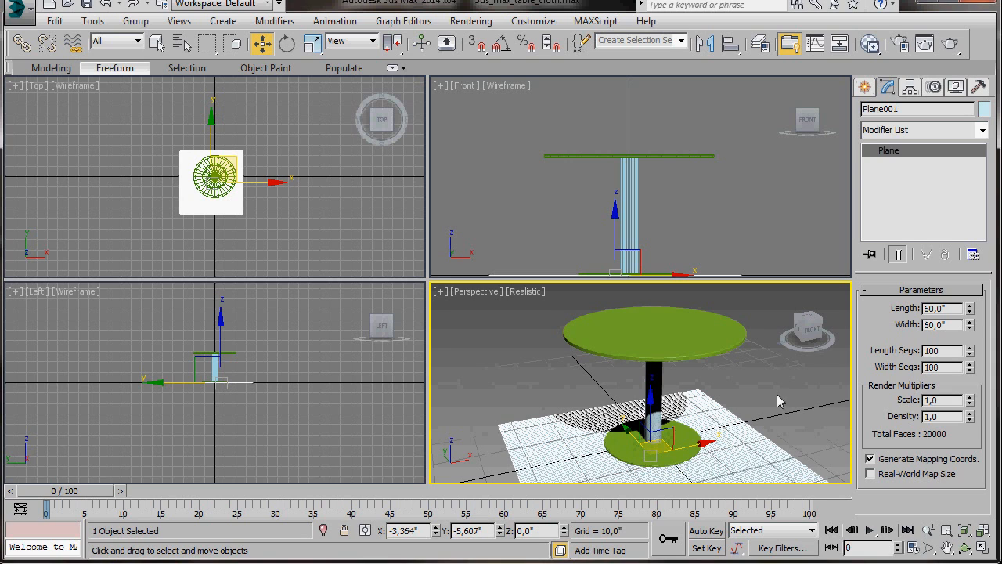
triple_click(916, 108)
type("cloth")
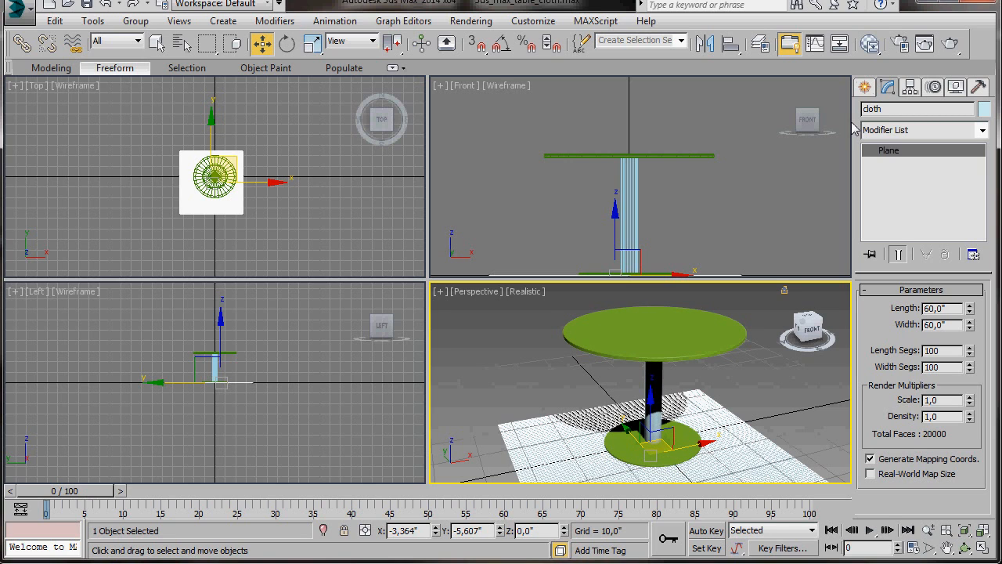
Raise the cloth plane above the tabletop in the Front view and add a Cloth modifier
left_click(648, 243)
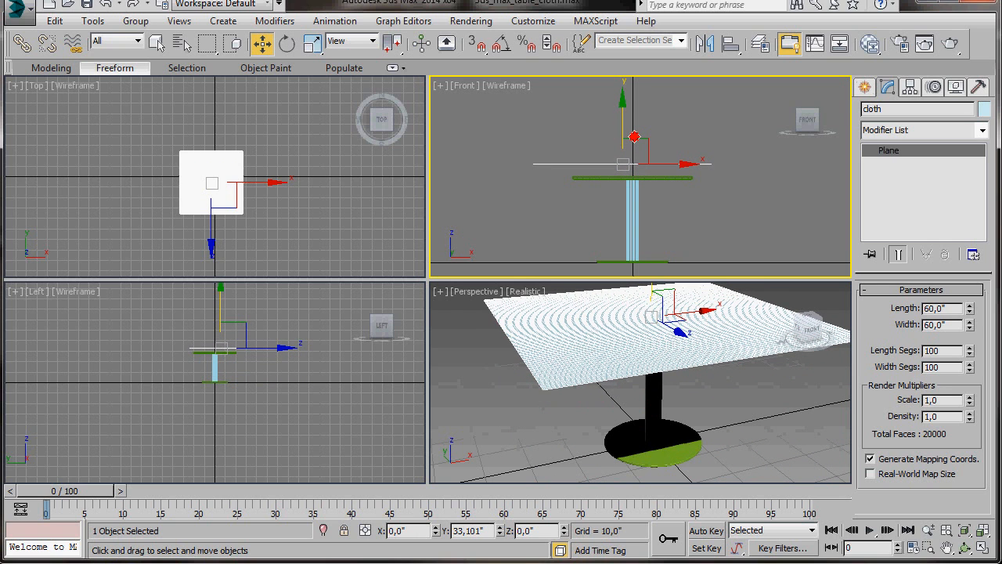
left_click_drag(634, 137, 646, 149)
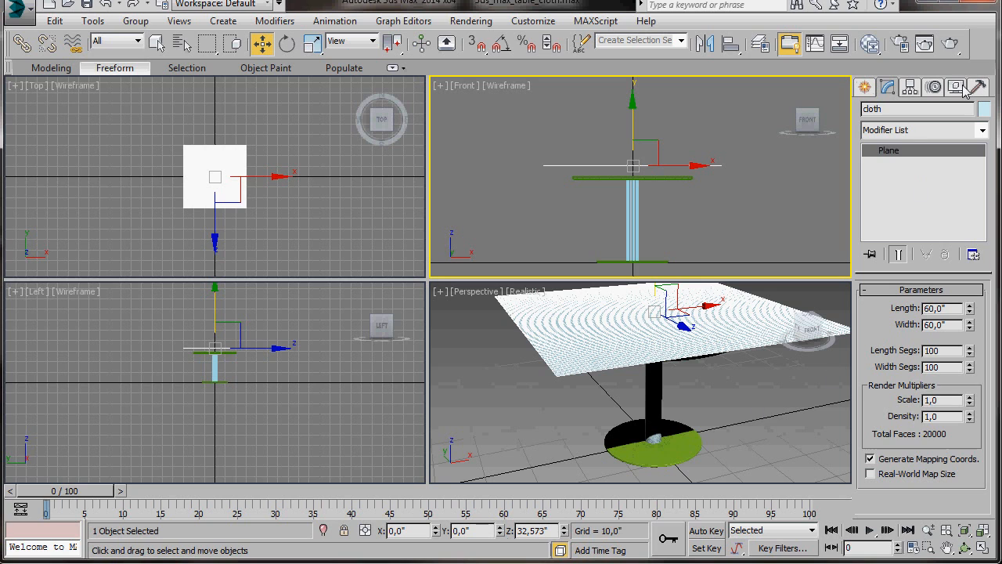
left_click(922, 129)
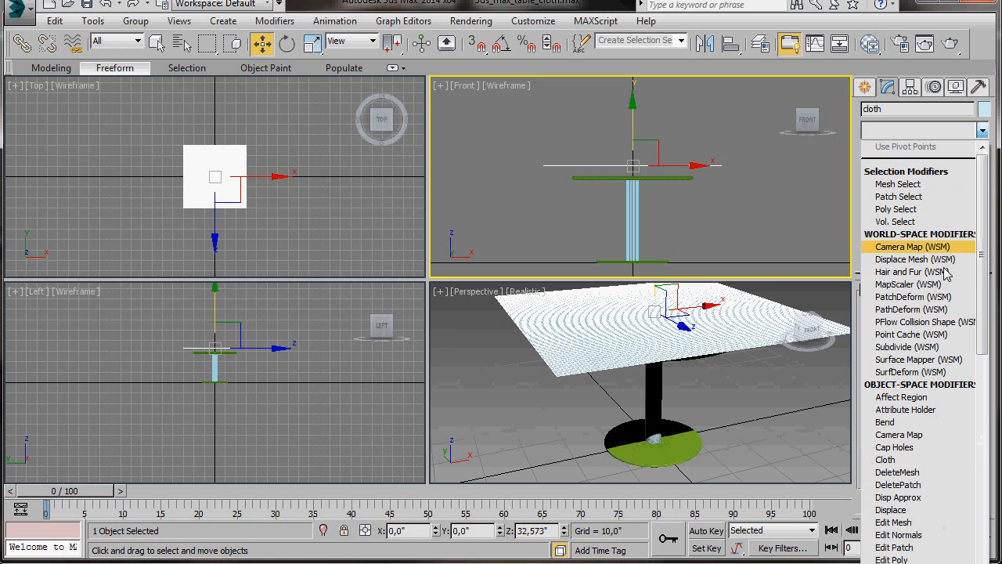
left_click(886, 460)
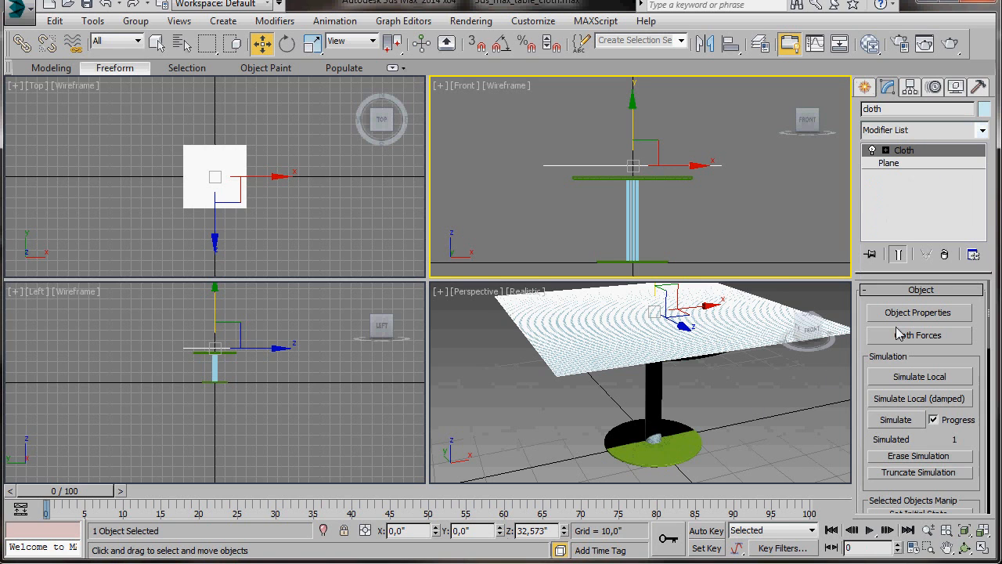
left_click(917, 312)
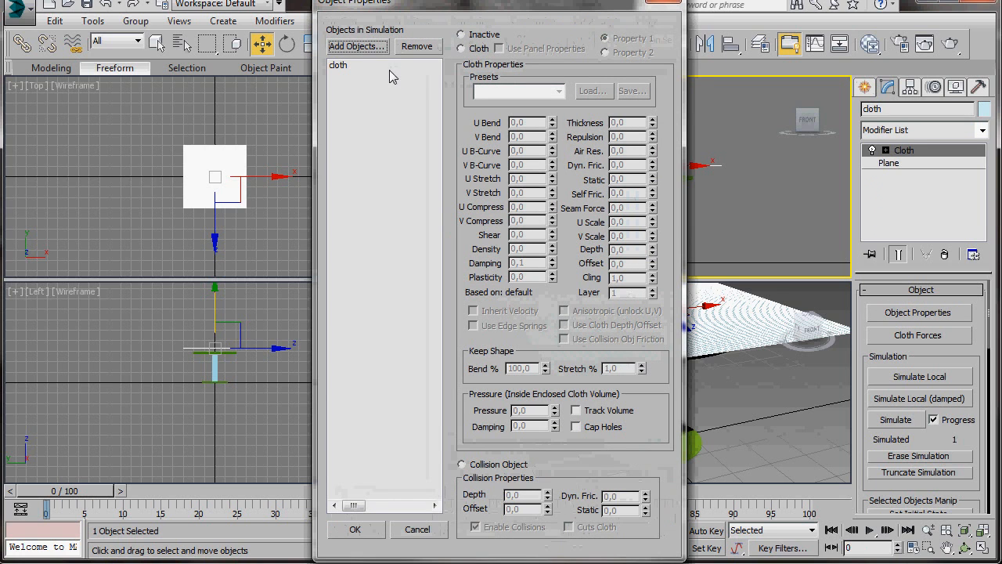
mouse_move(350, 10)
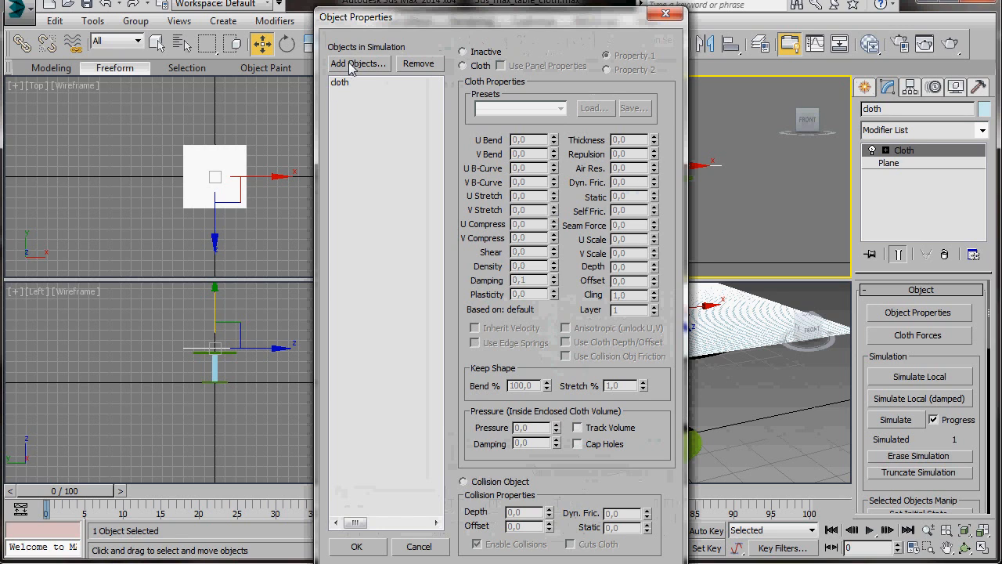
Add 'top' to the simulation and make the plane Cloth with the Cotton preset
left_click(359, 64)
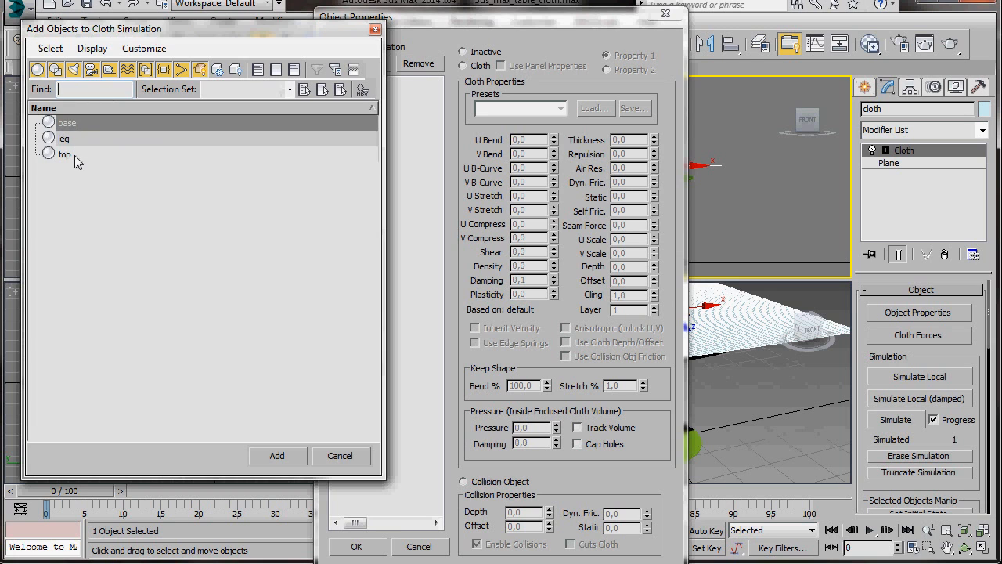
left_click(278, 455)
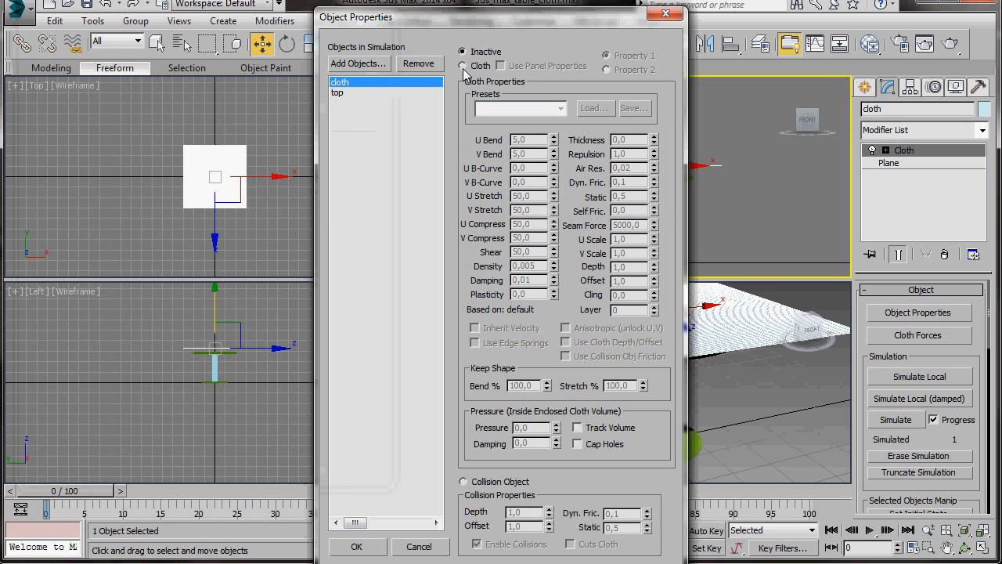
left_click(464, 65)
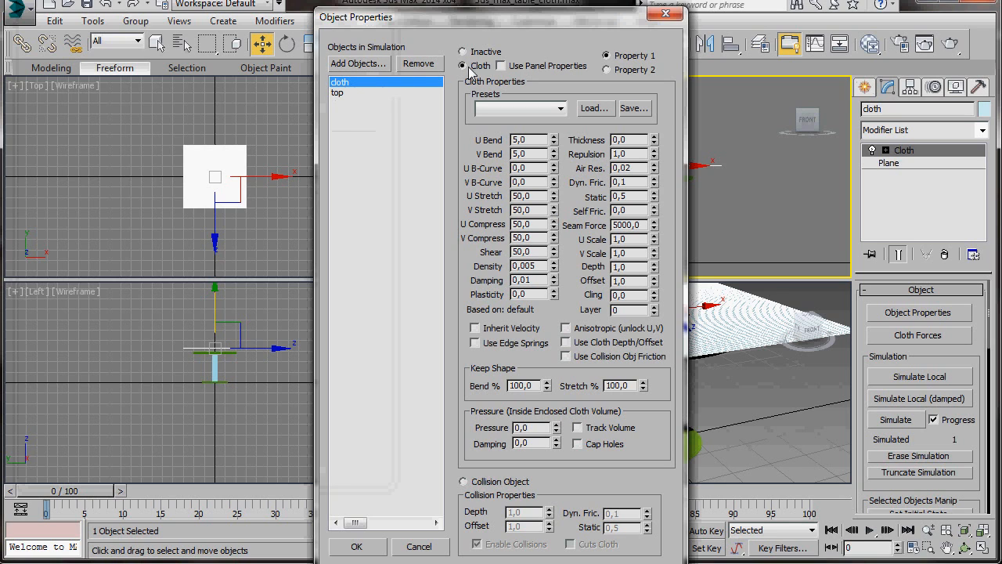
left_click(560, 108)
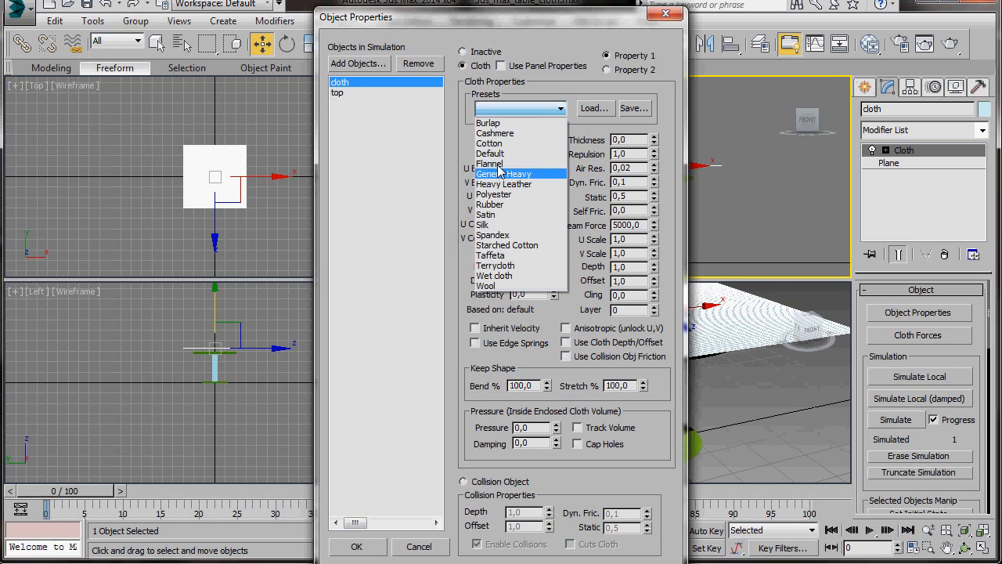
left_click(489, 142)
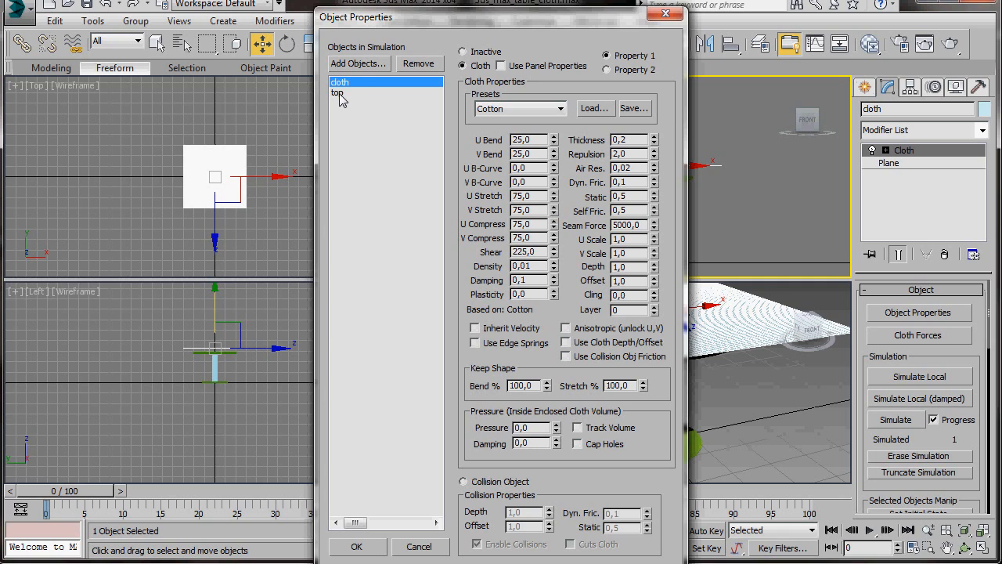
Set 'top' as a collision object and confirm the Object Properties
left_click(337, 92)
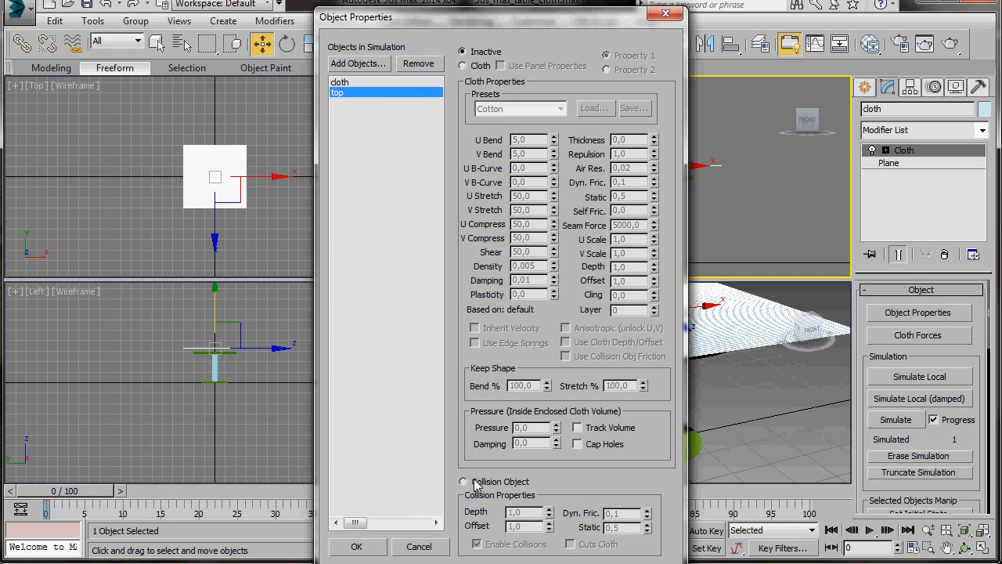
left_click(463, 480)
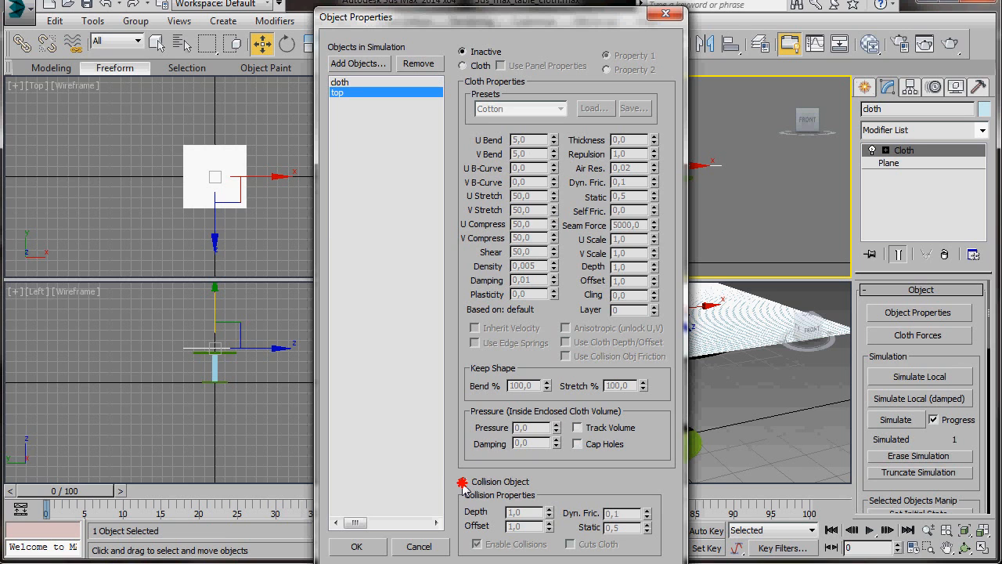
left_click(463, 481)
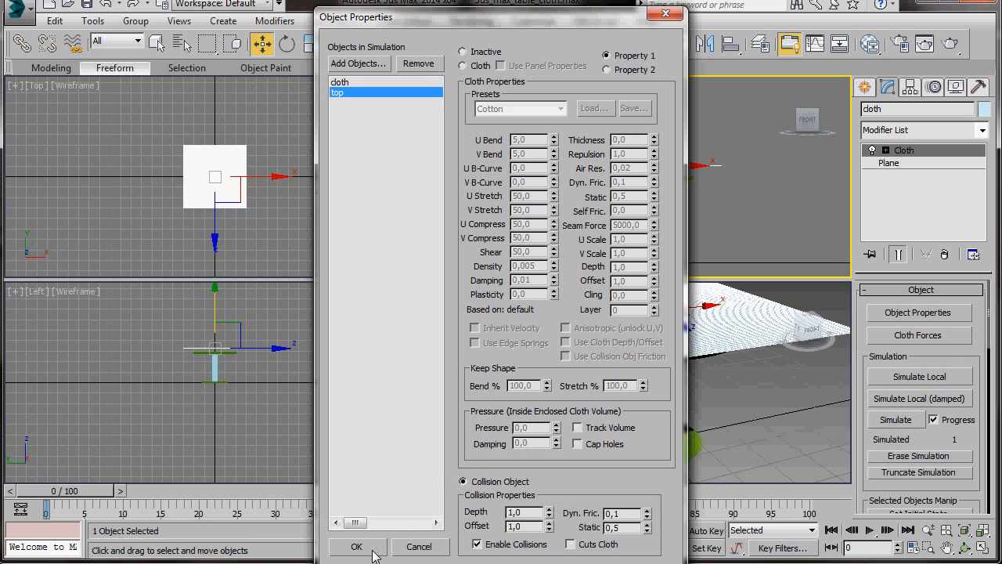
left_click(357, 546)
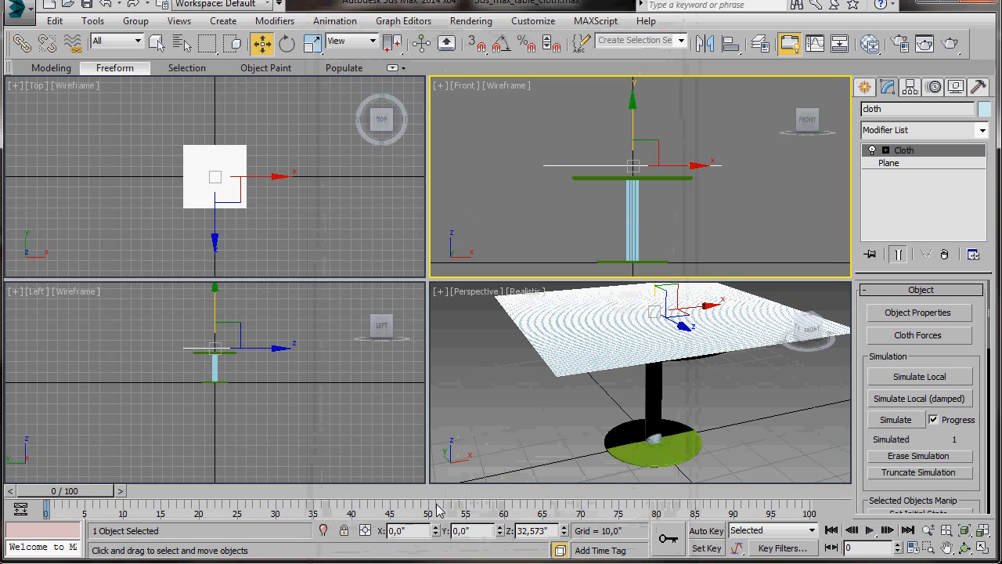
Enable Self Collision in the Cloth modifier's simulation parameters
scroll("down", 3)
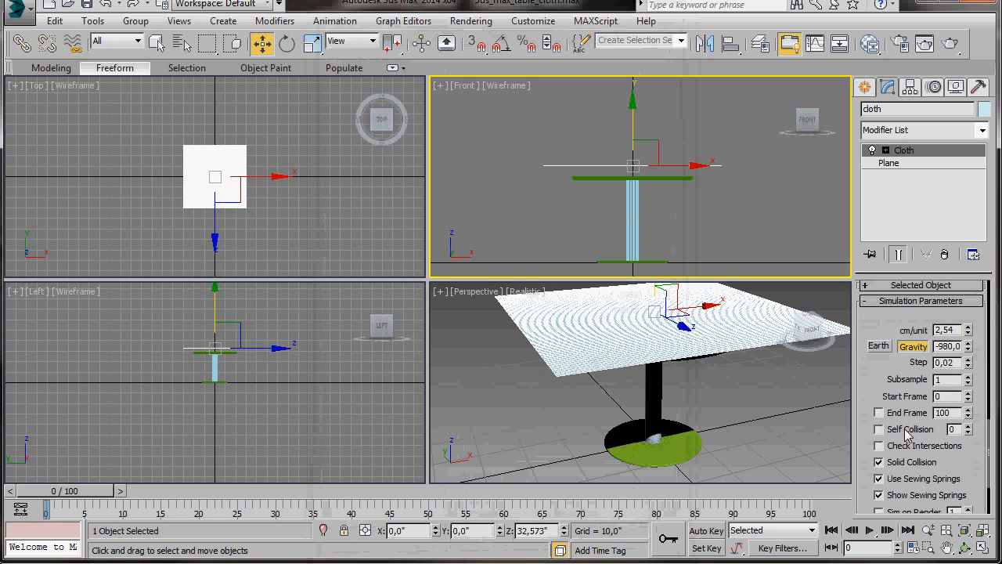
left_click(877, 429)
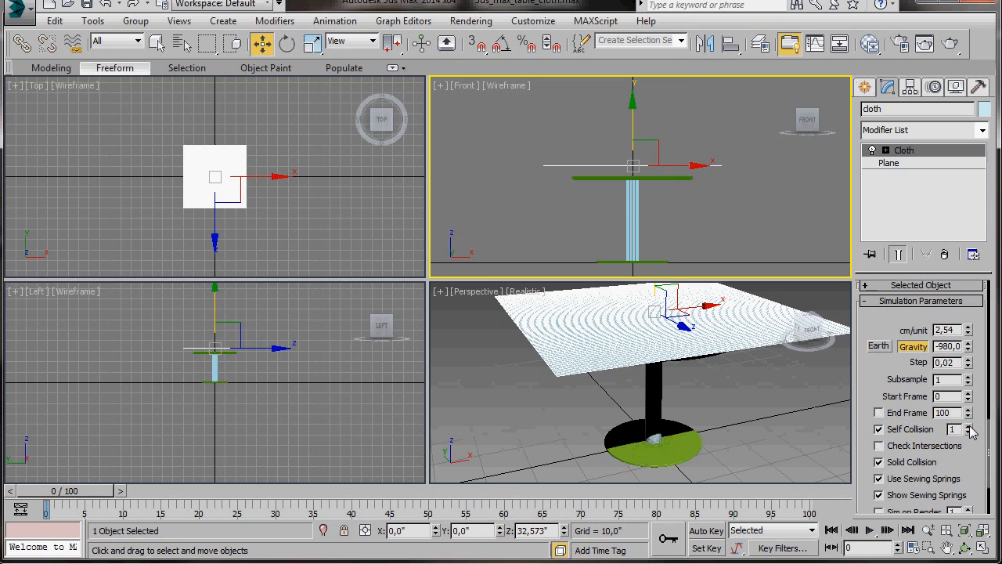
scroll("up", 3)
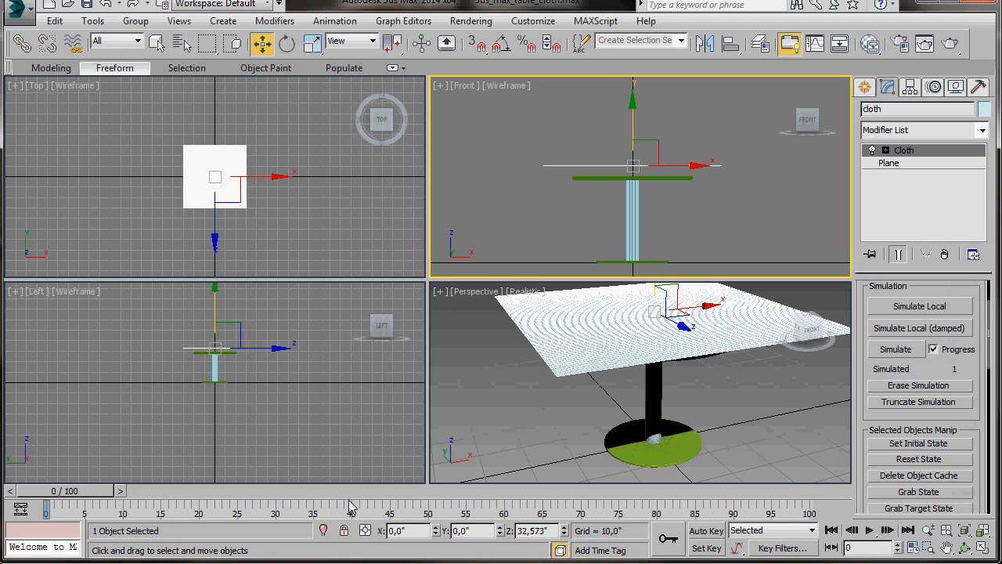
mouse_move(785, 485)
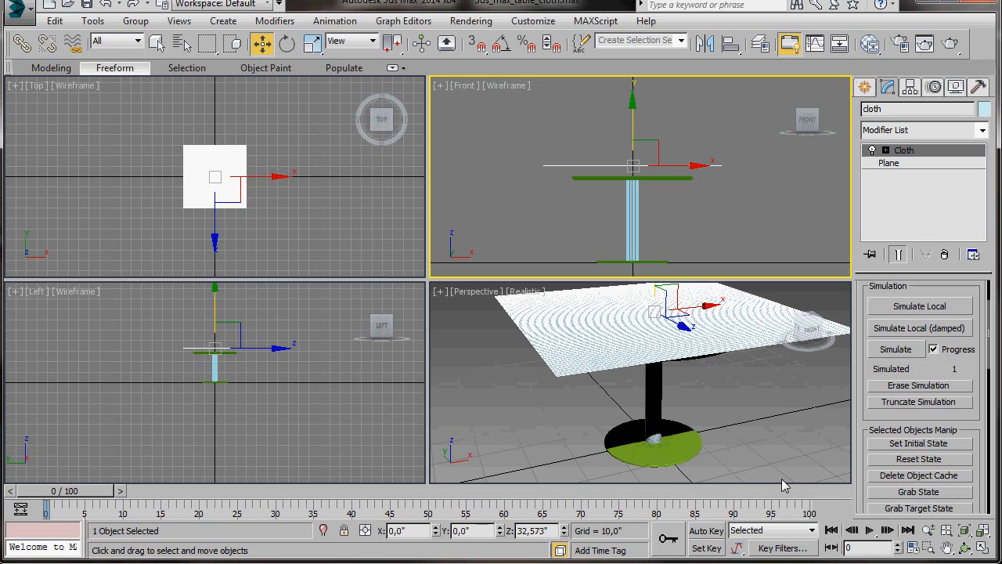
mouse_move(819, 501)
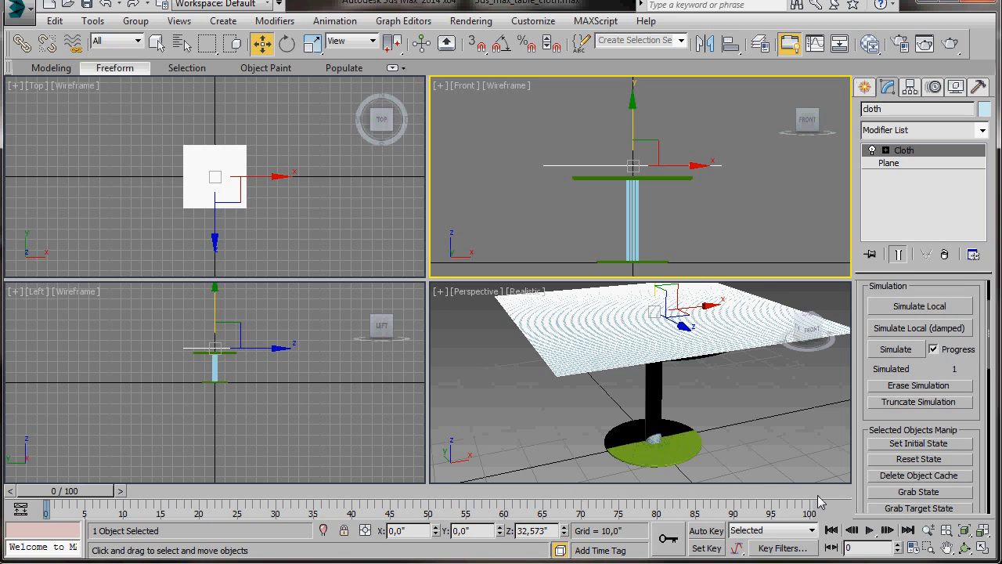
Run the cloth simulation through frame 100 to drape the plane over the tabletop
left_click(895, 348)
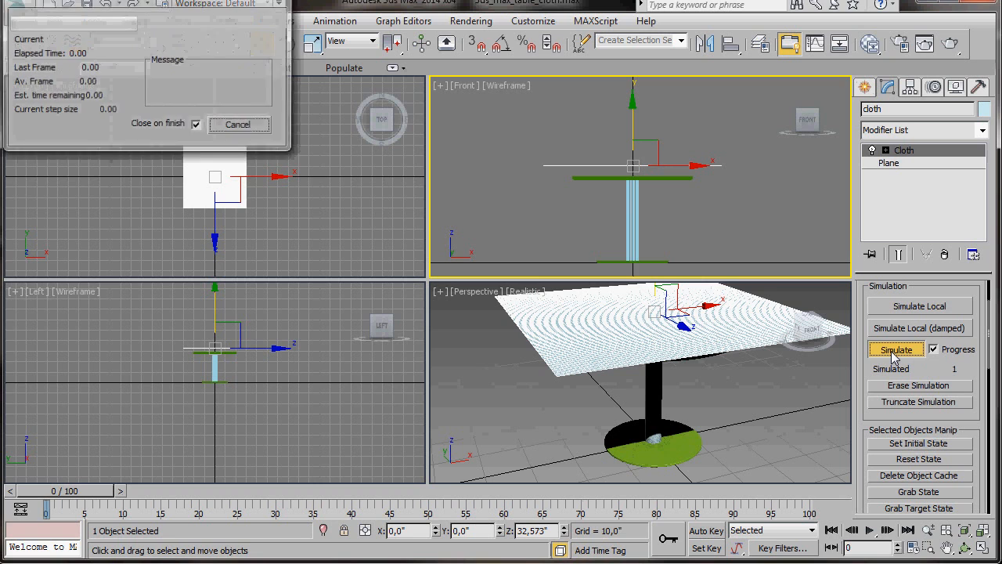
left_click(896, 349)
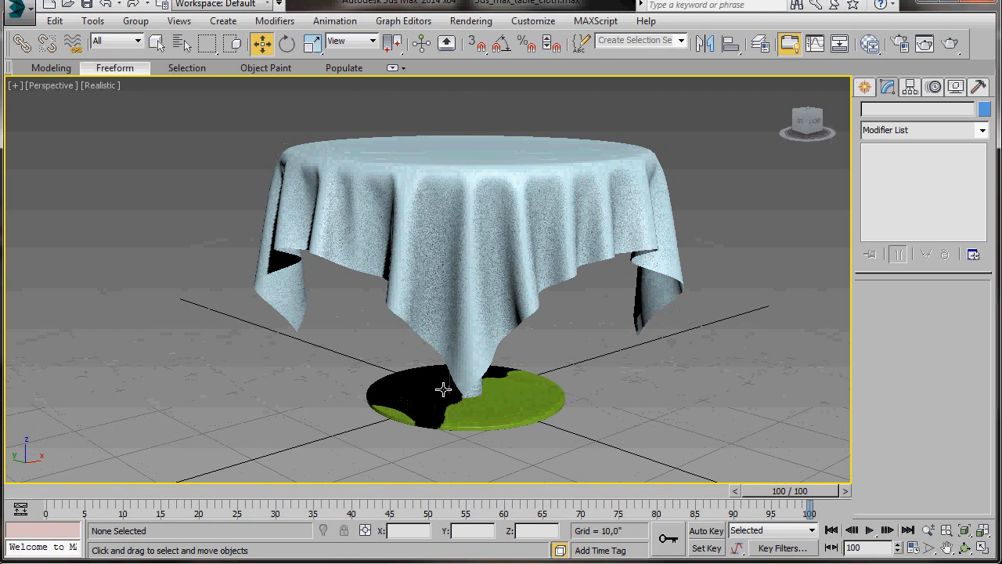
left_click_drag(787, 502, 509, 502)
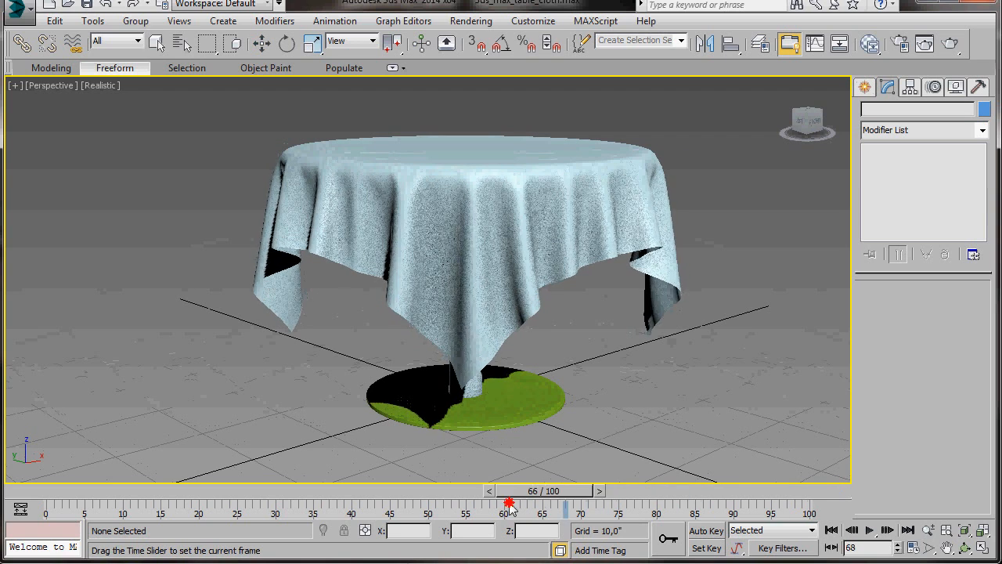
left_click_drag(509, 502, 720, 484)
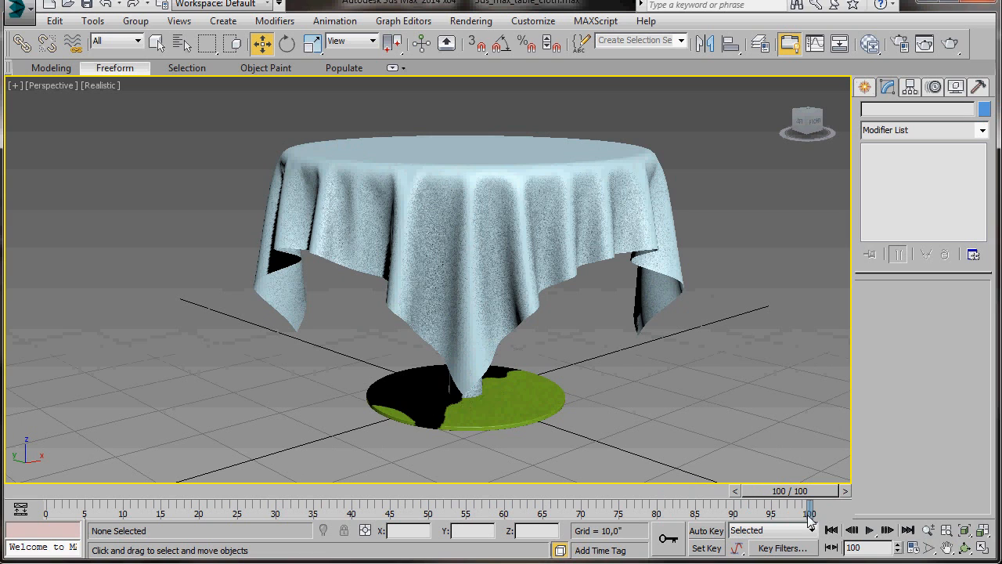
mouse_move(749, 449)
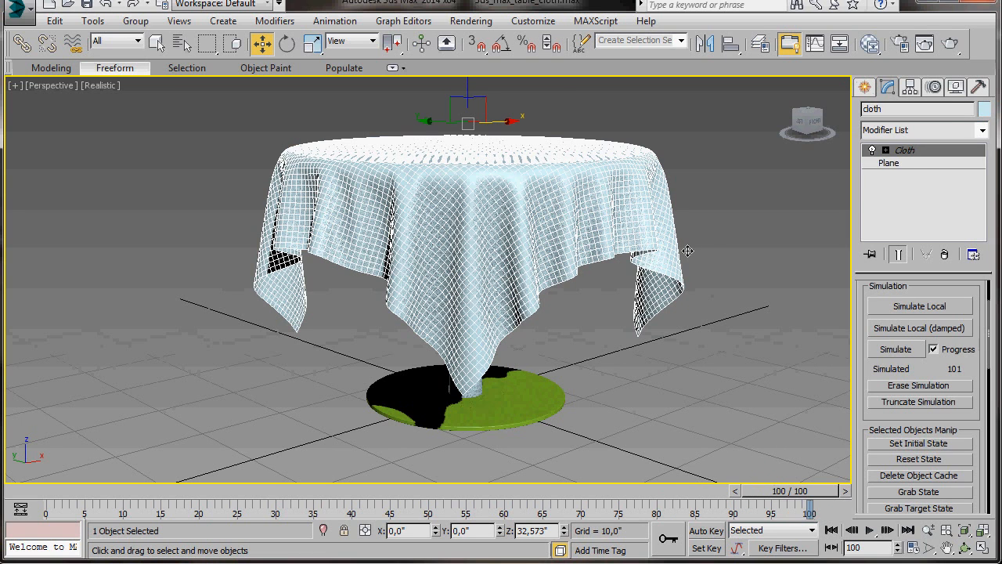
Add a Shell modifier above Cloth and set its outer amount to 0.1
left_click(924, 130)
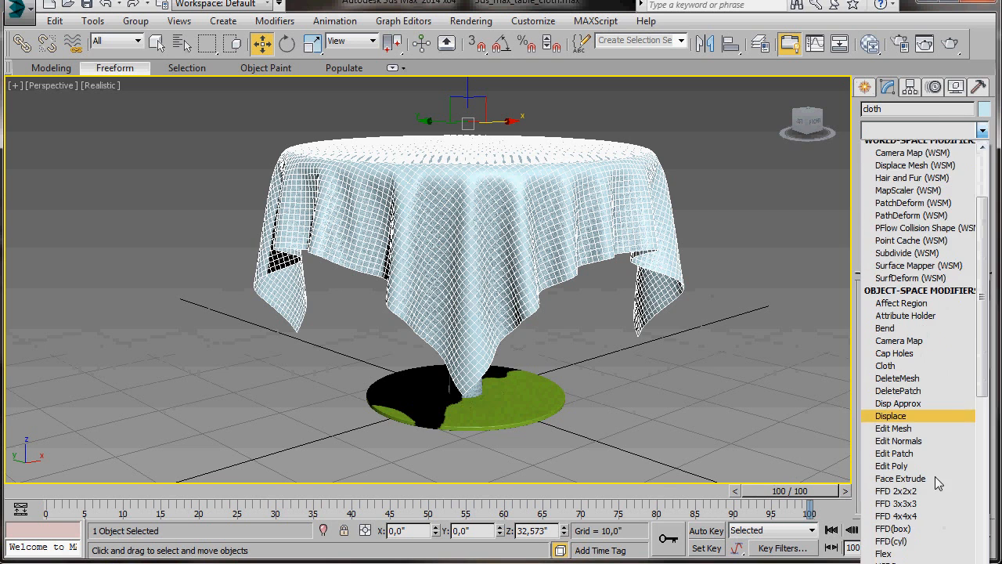
scroll("down", 3)
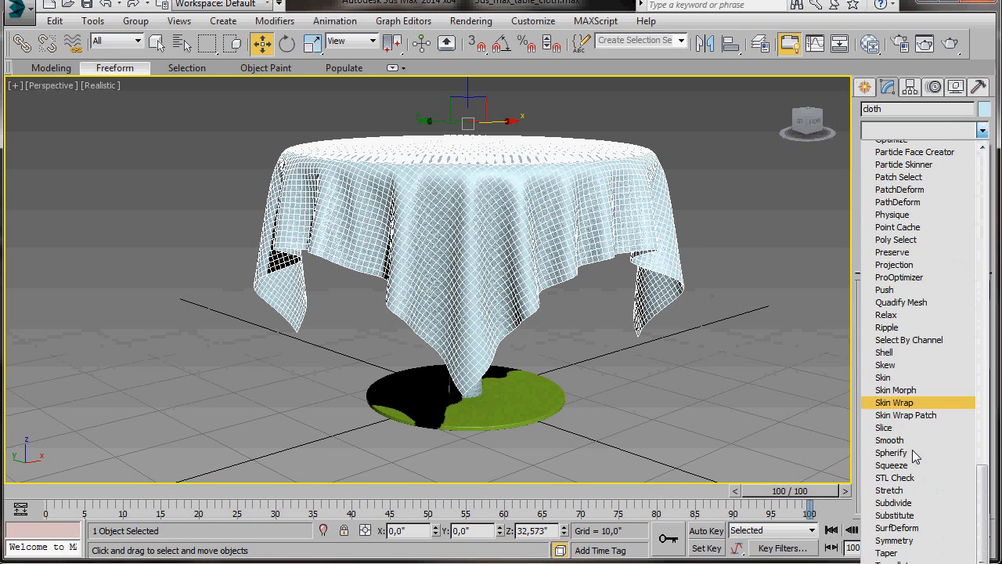
left_click(884, 352)
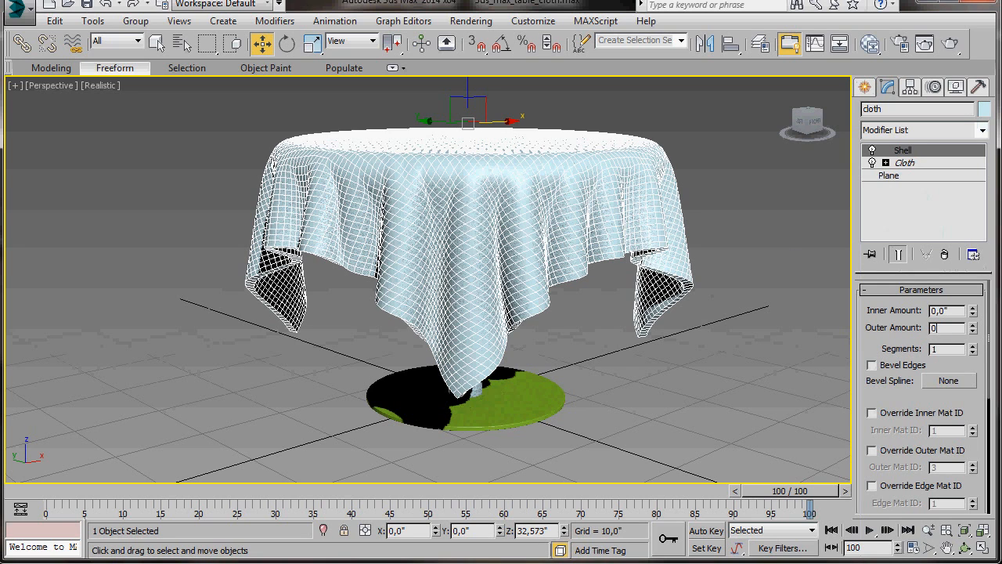
left_click(973, 324)
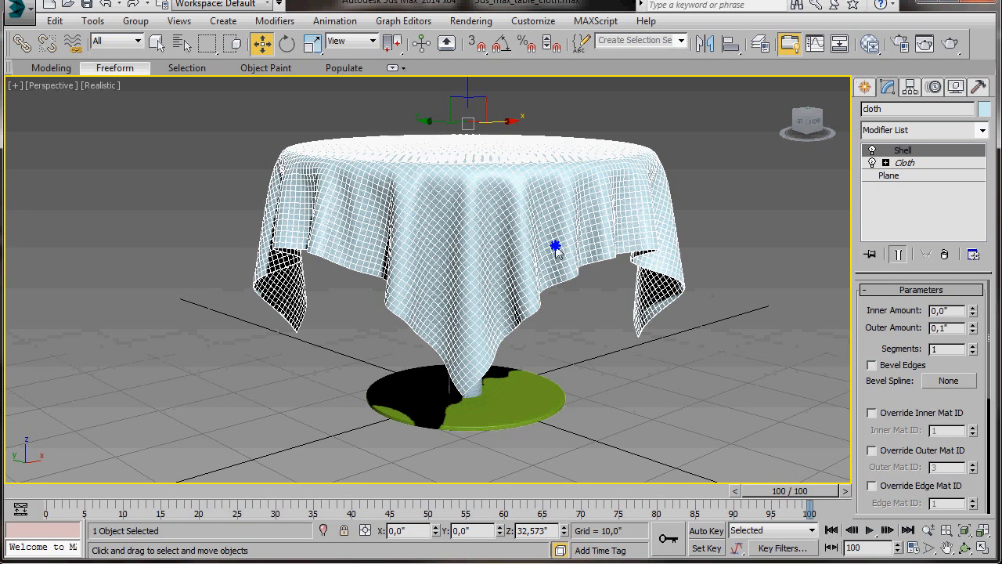
Convert the shelled tablecloth to Editable Poly, then deselect it
right_click(555, 248)
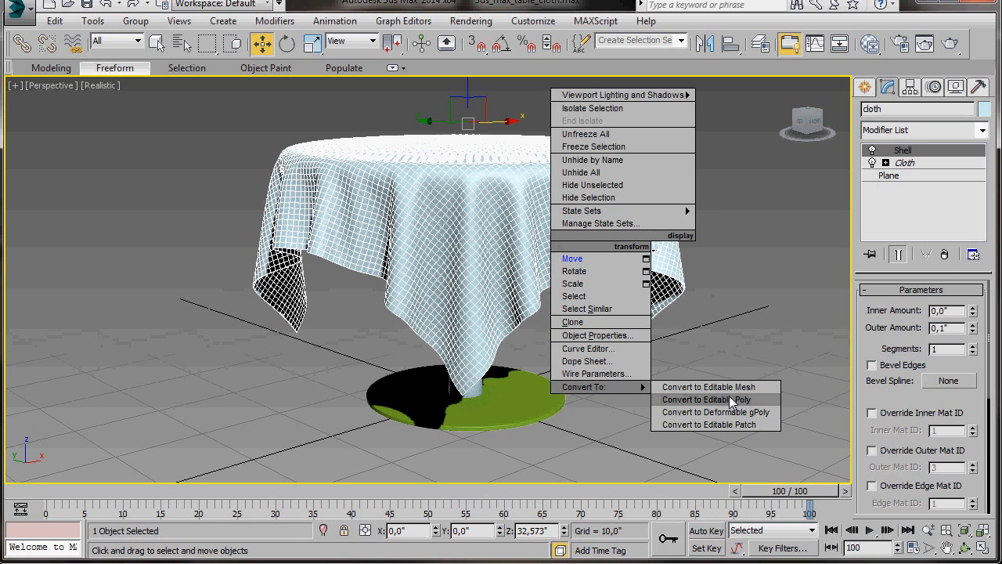
left_click(705, 399)
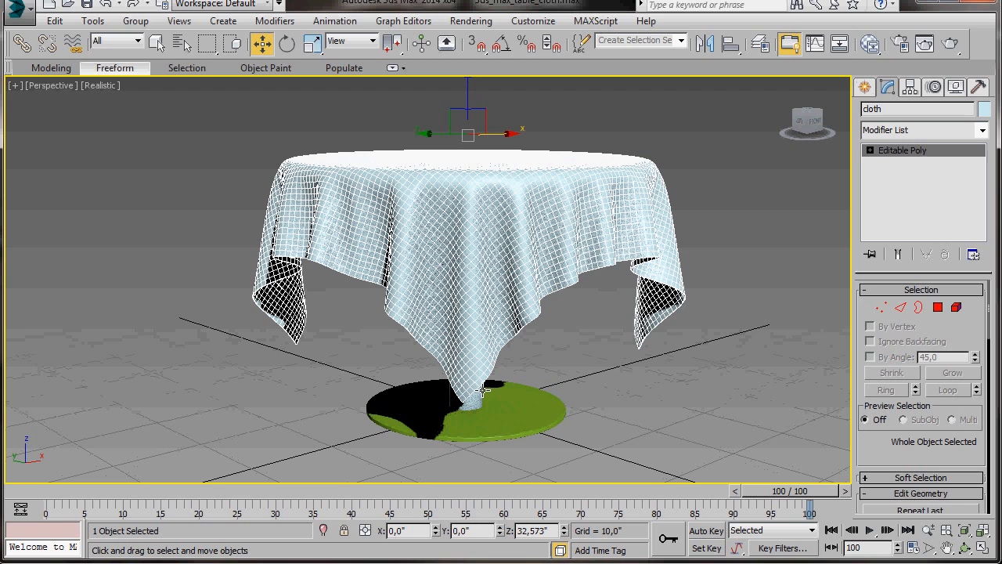
left_click(567, 390)
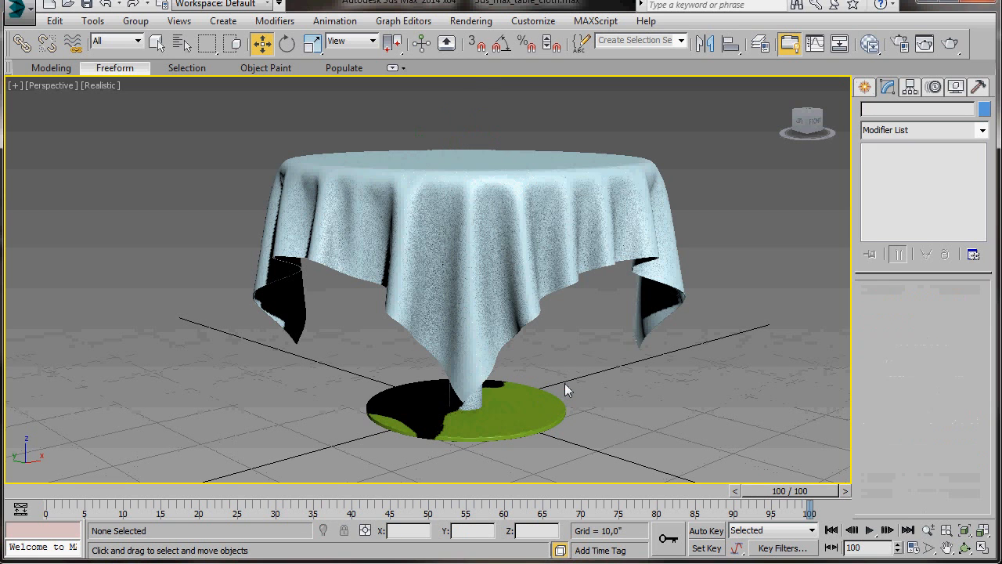